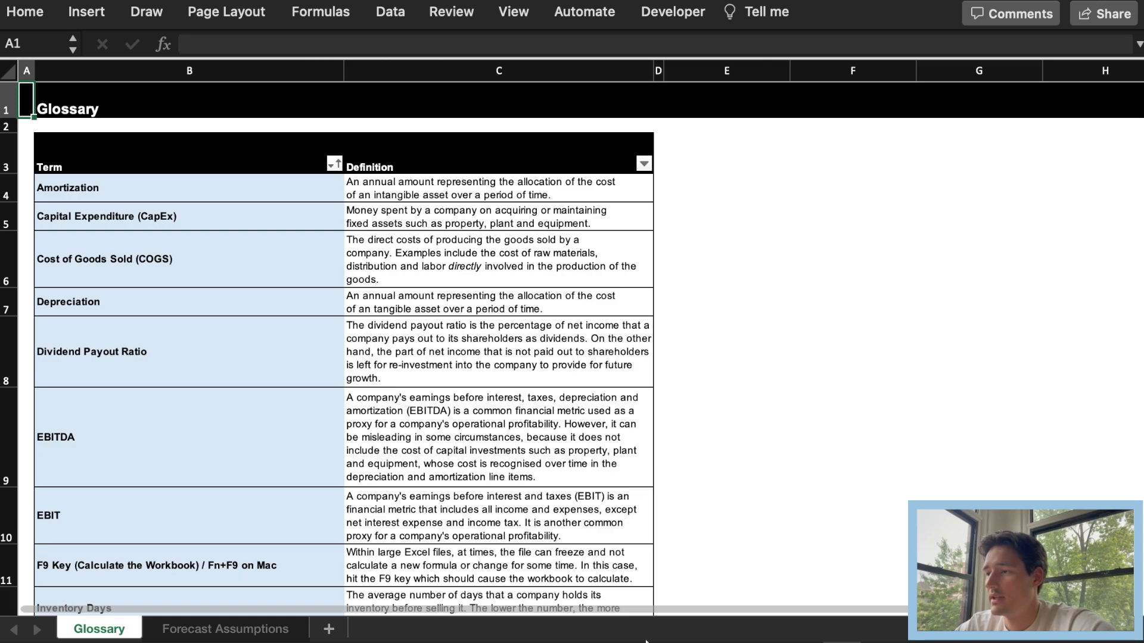
# Step: Switch to the Forecast Assumptions sheet and bring the Cupcakes revenue rows into view
pyautogui.scroll(-3)
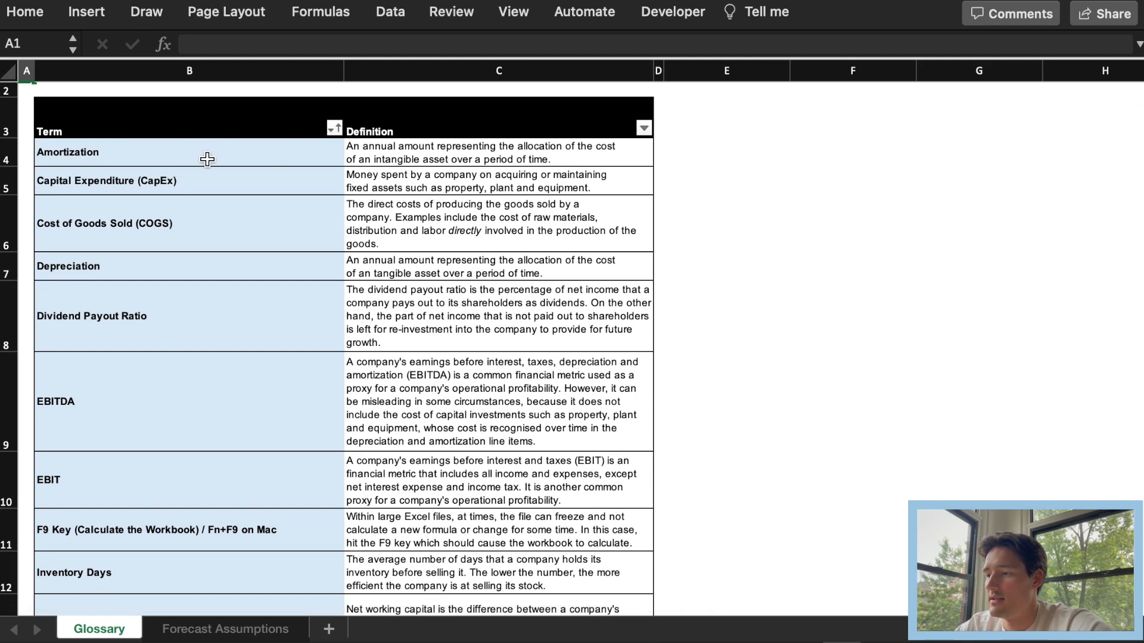
pyautogui.scroll(-3)
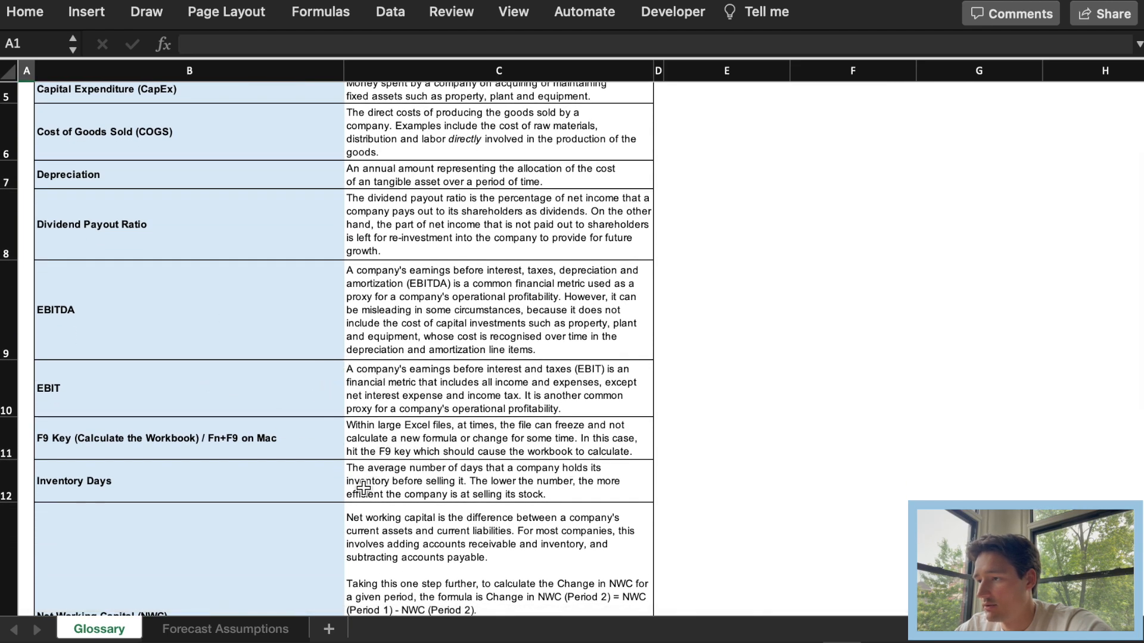
pyautogui.scroll(-3)
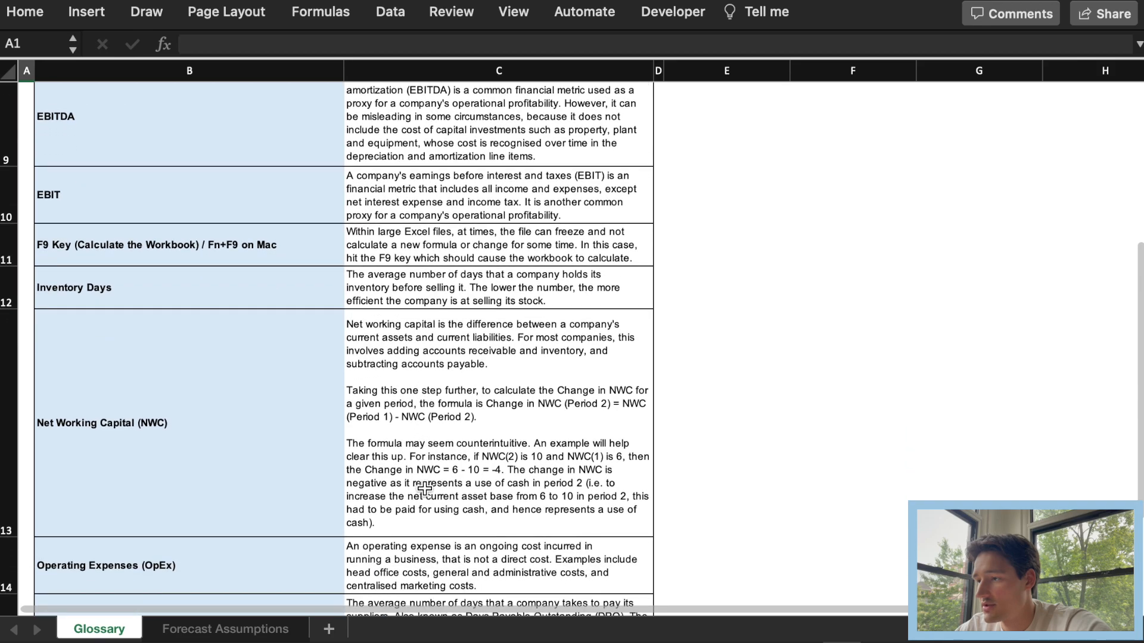
pyautogui.scroll(-3)
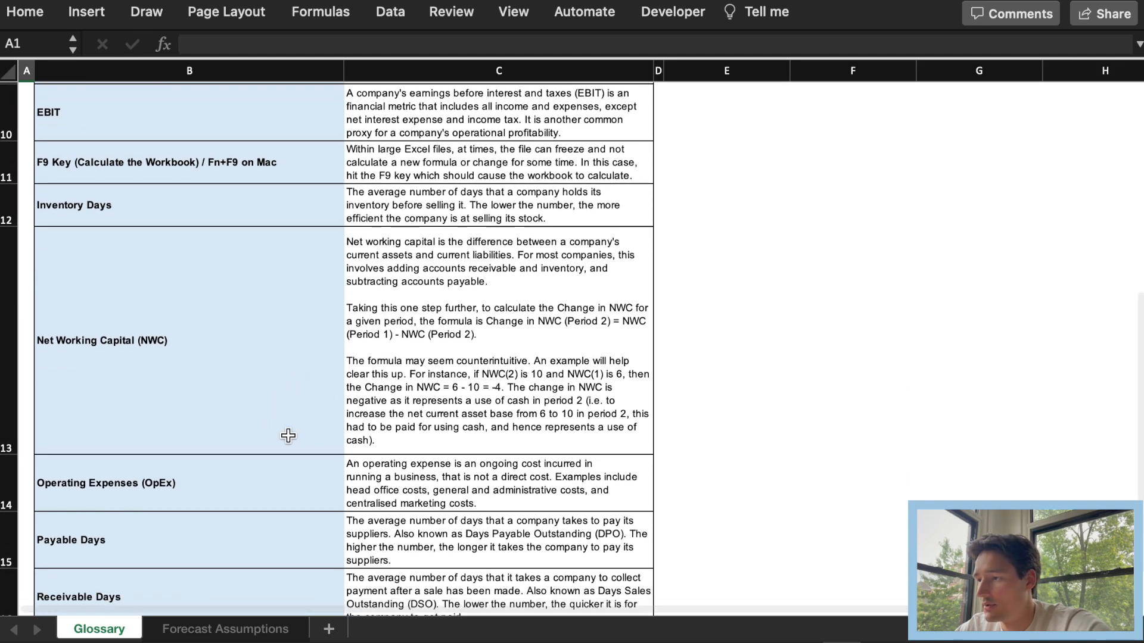
pyautogui.scroll(-3)
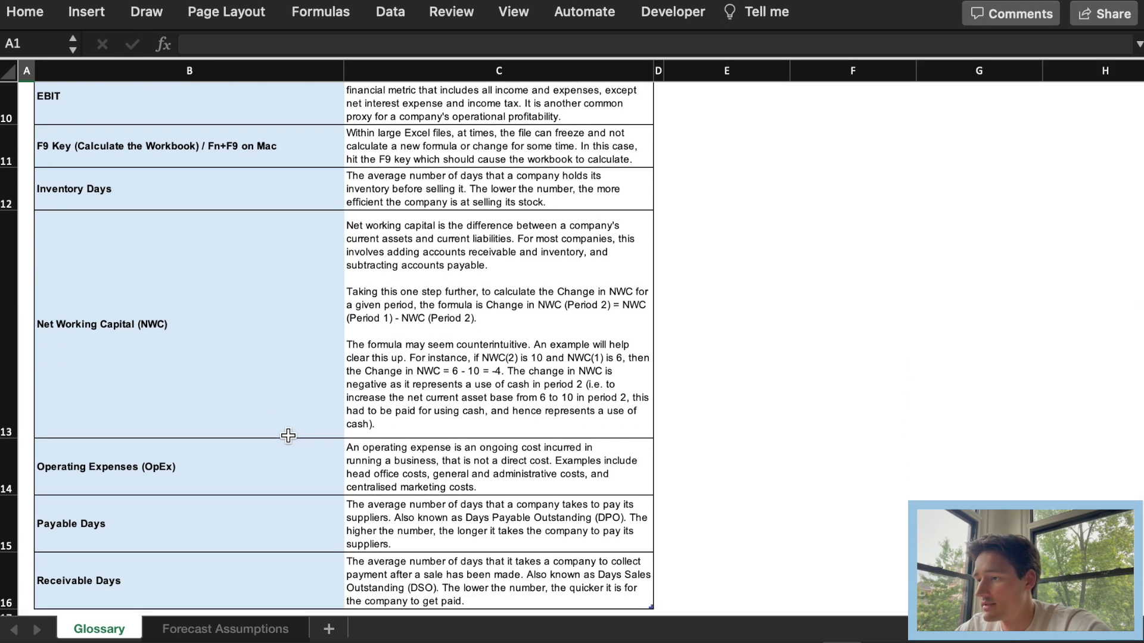
pyautogui.scroll(-3)
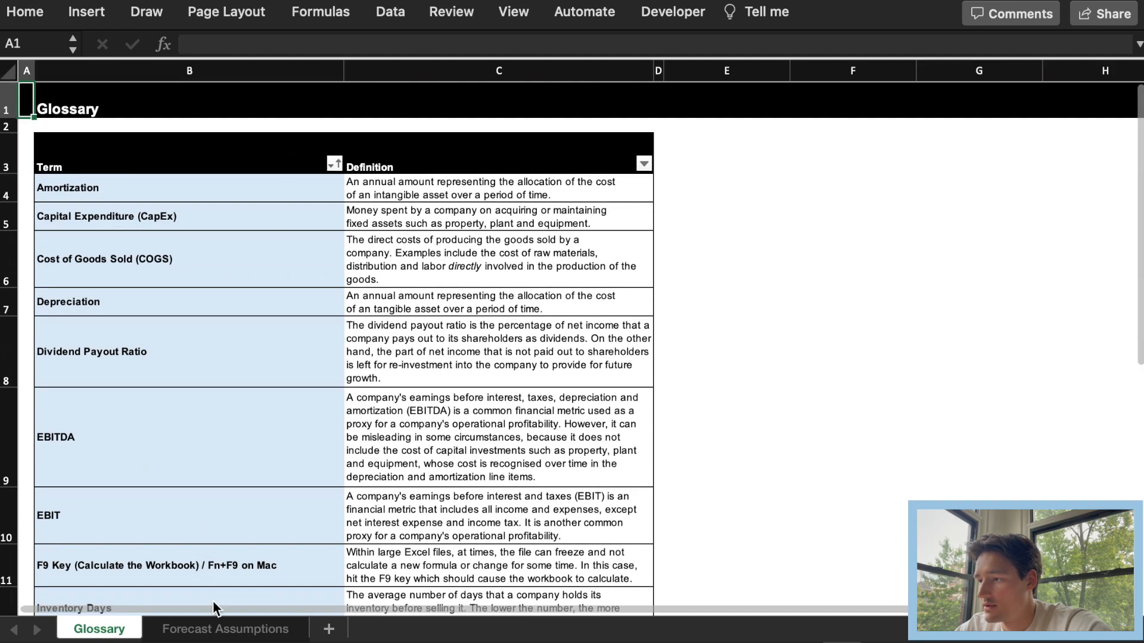
pyautogui.click(226, 629)
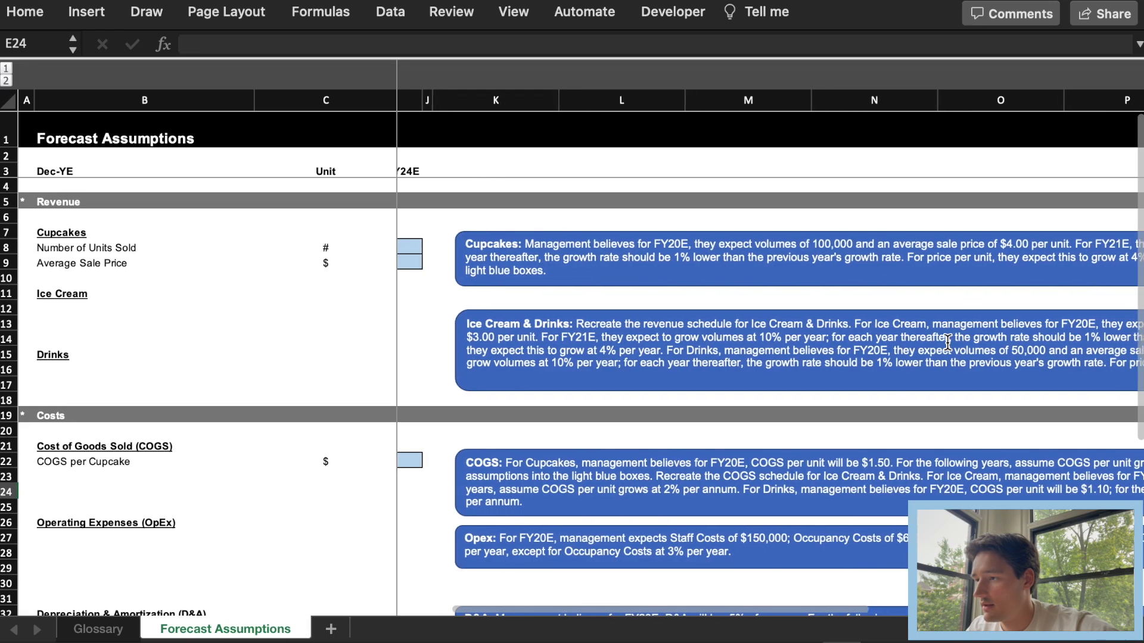
pyautogui.hscroll(3)
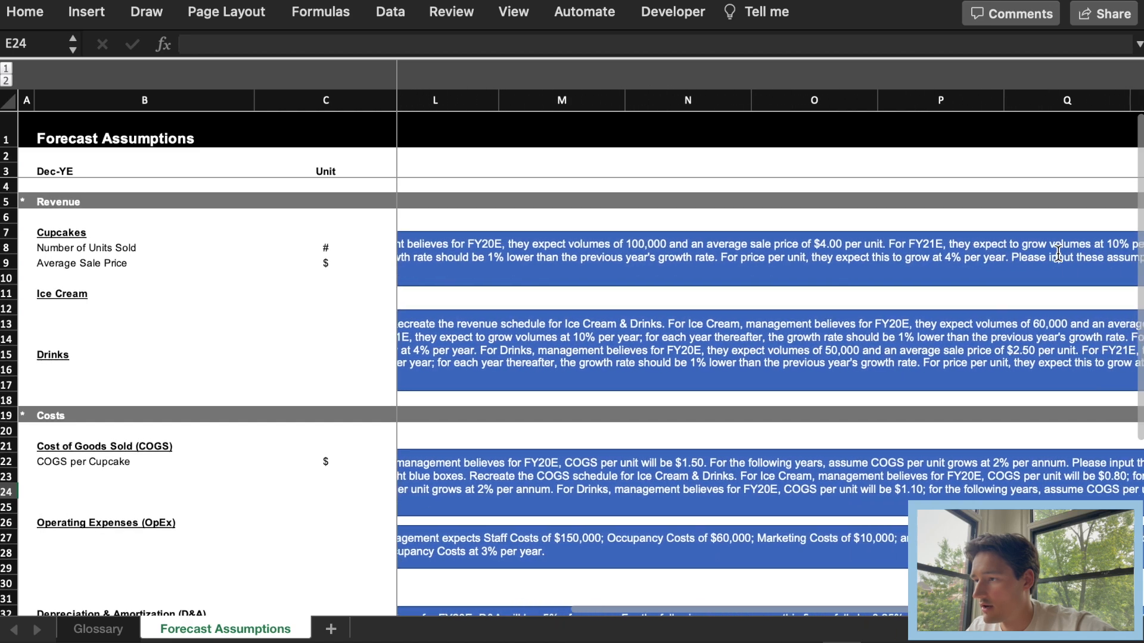
pyautogui.hscroll(3)
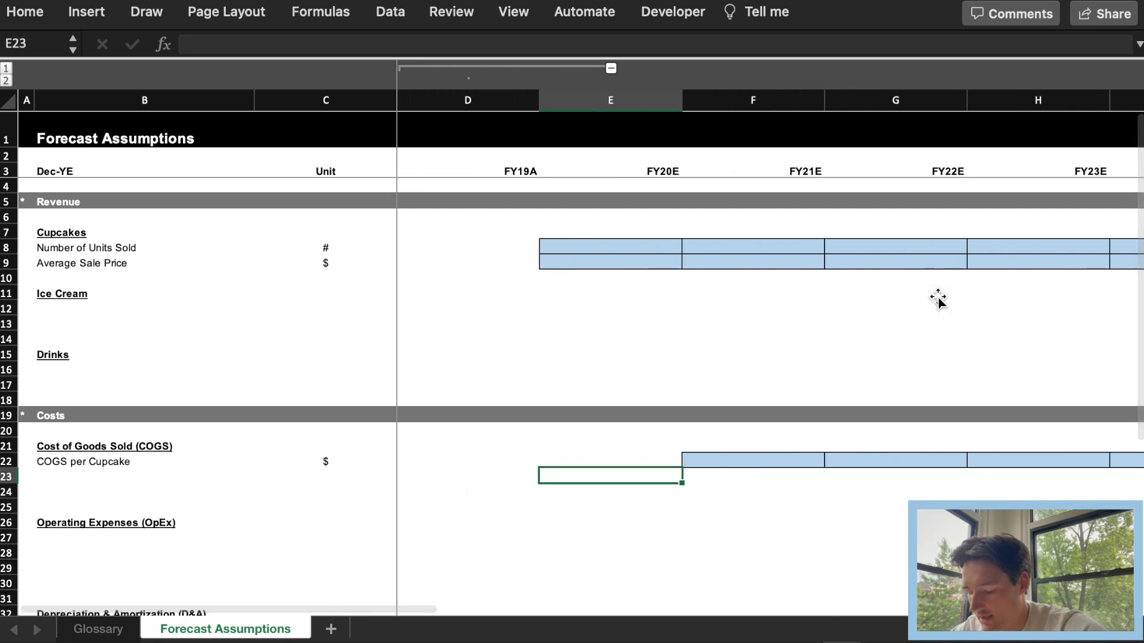
# Step: Enter 100,000 FY20E Cupcake units, =E8*(1.1) for FY21E, and a growth-minus-1% formula copied to FY24E
pyautogui.click(610, 292)
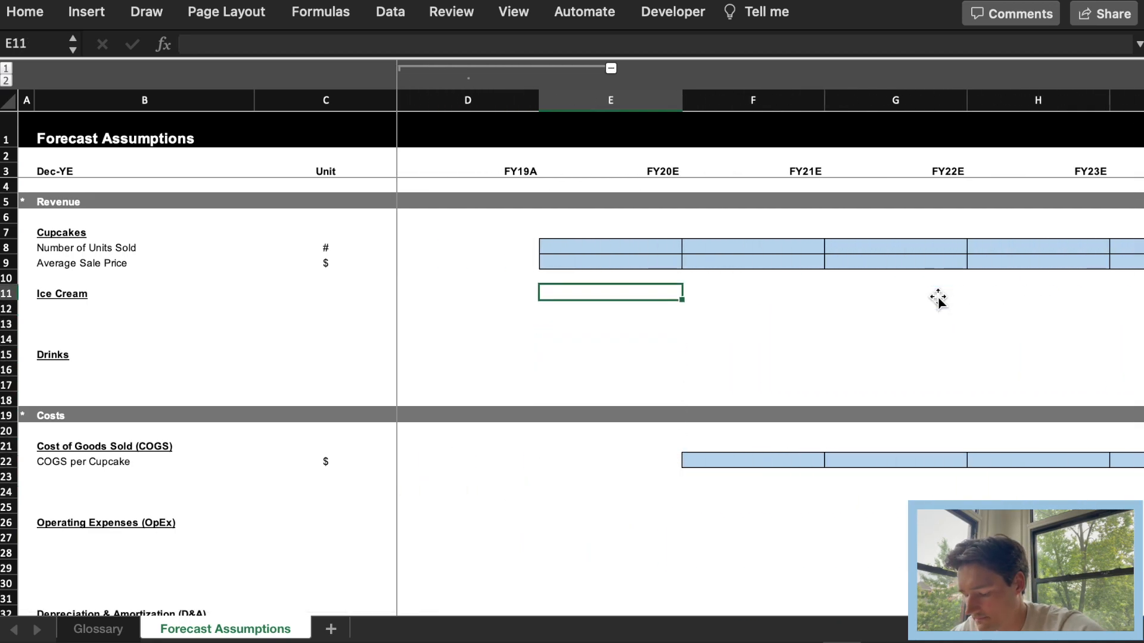
pyautogui.click(610, 248)
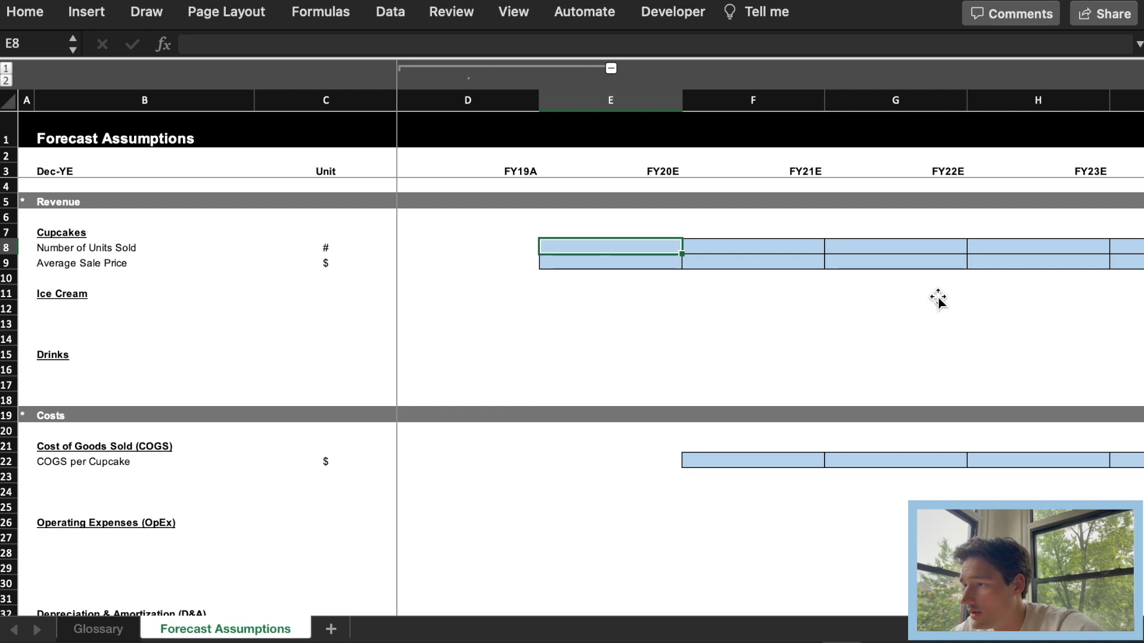
pyautogui.write('1000000')
pyautogui.click(753, 246)
pyautogui.write('=')
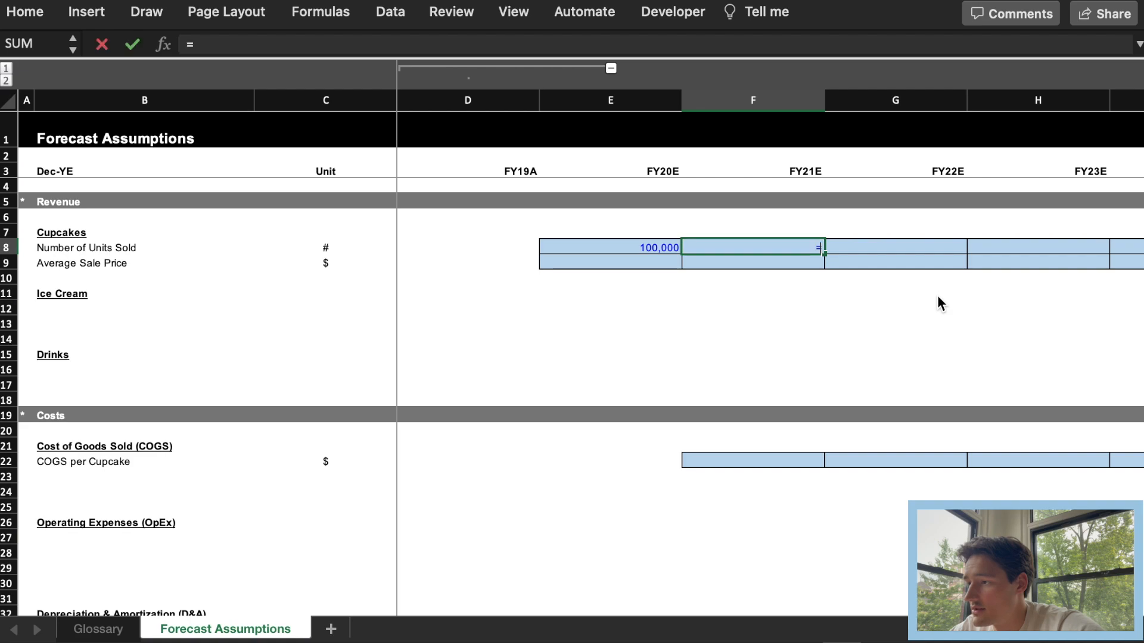
pyautogui.click(610, 248)
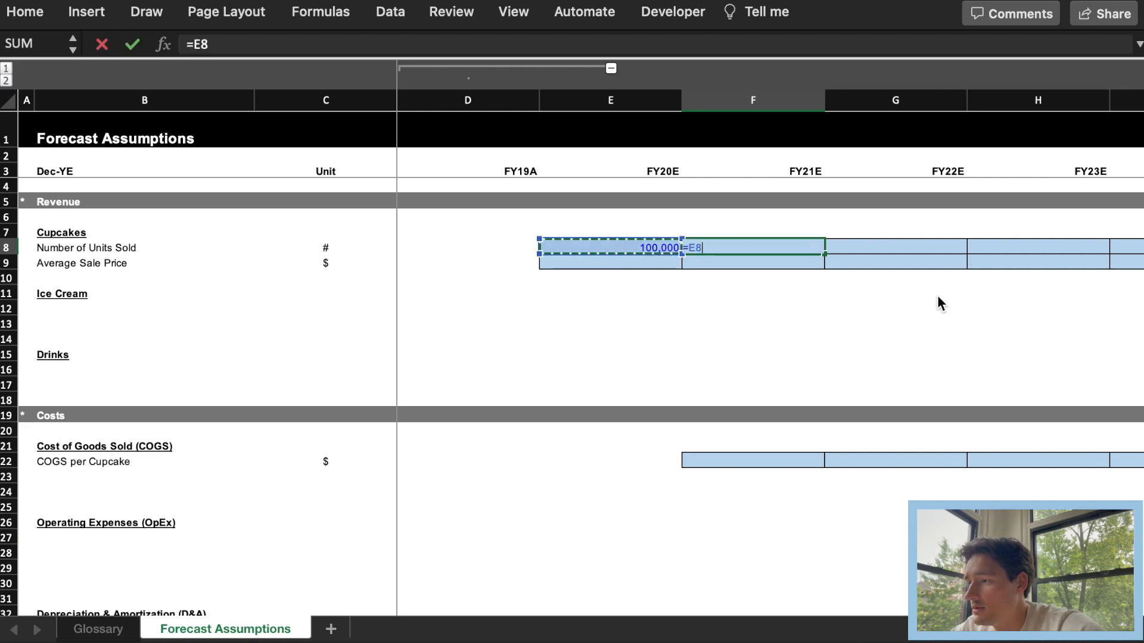
pyautogui.write('*(')
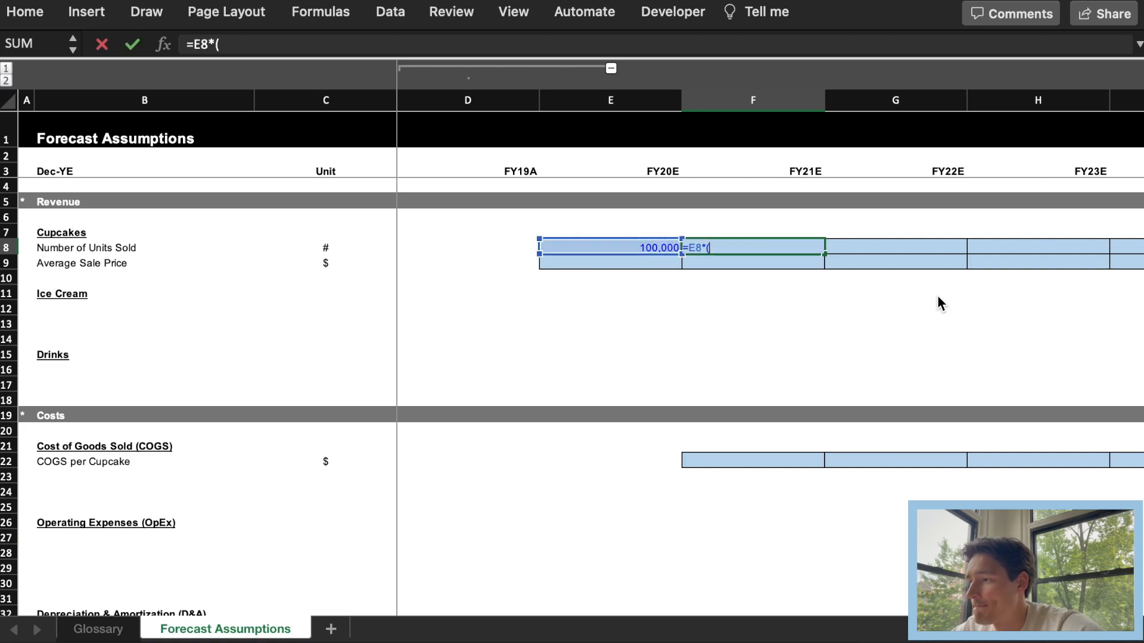
pyautogui.write('1.1')
pyautogui.click(895, 246)
pyautogui.write('=F8')
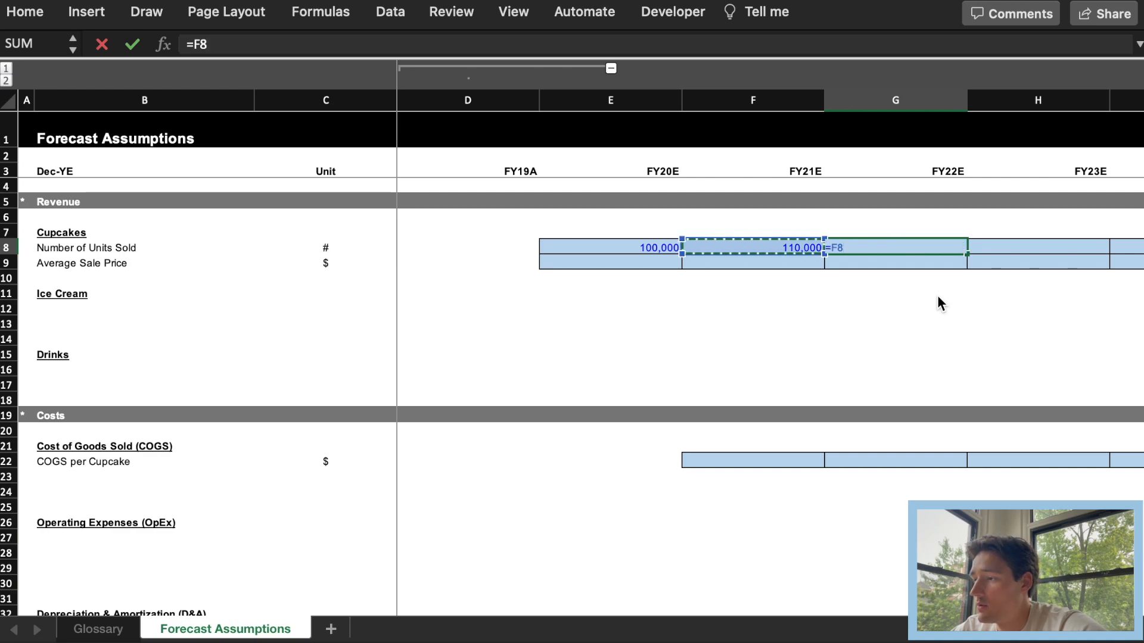
pyautogui.write('*(')
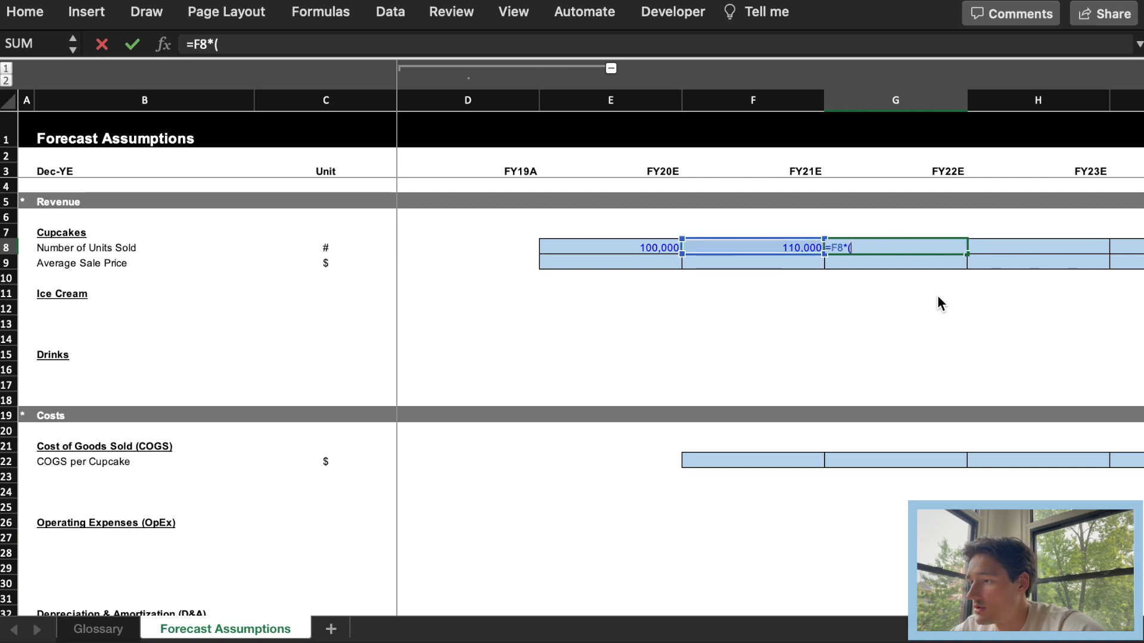
pyautogui.click(610, 248)
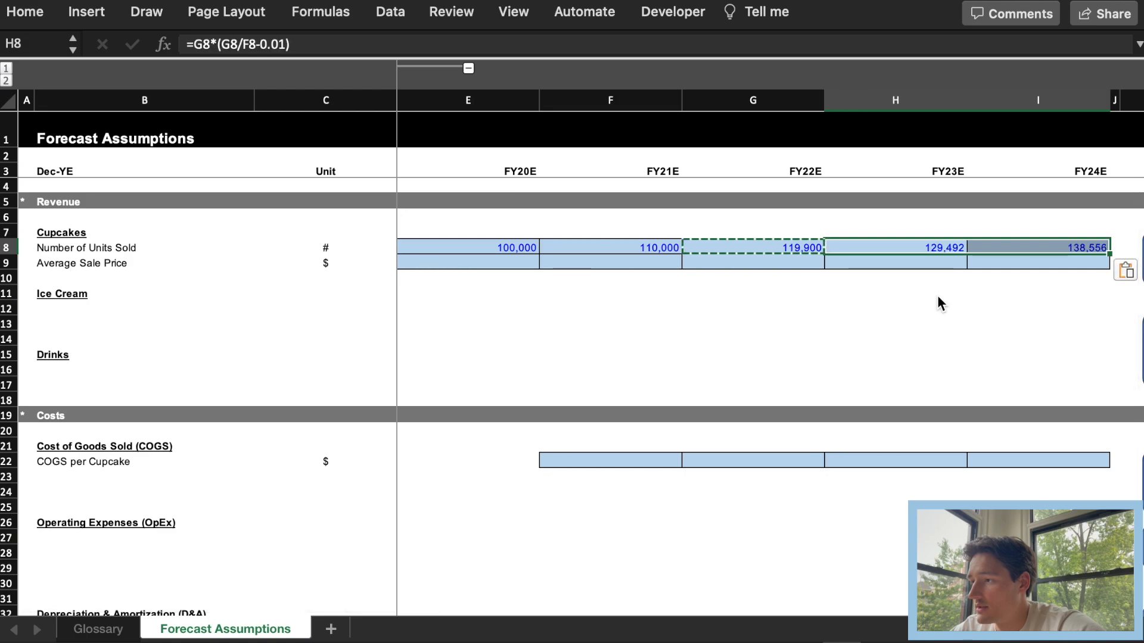
pyautogui.hscroll(3)
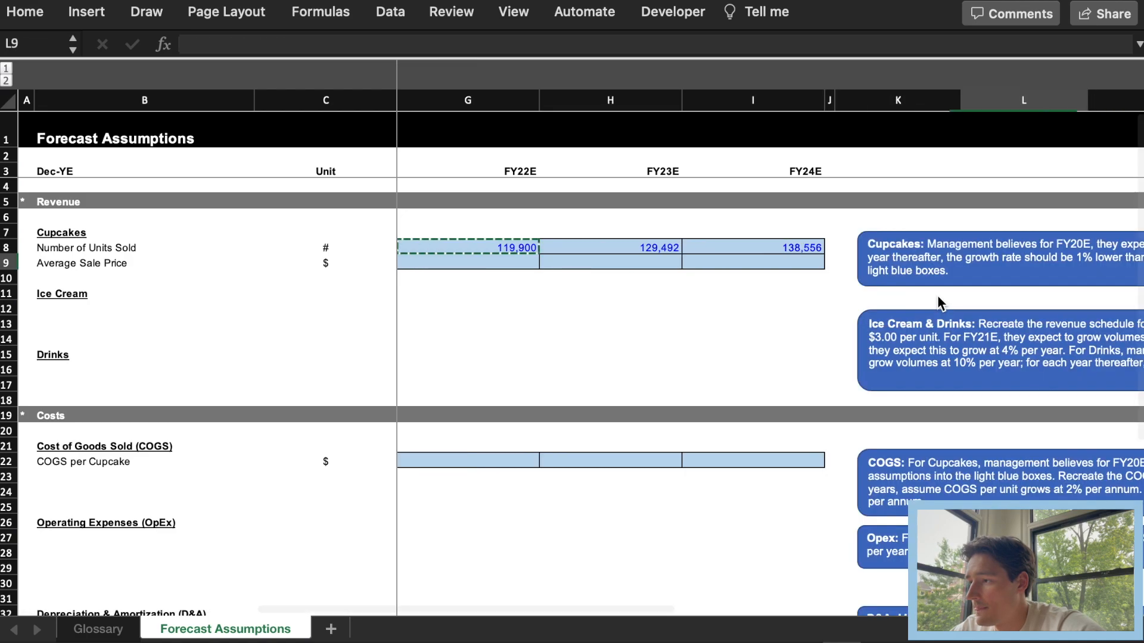
pyautogui.hscroll(3)
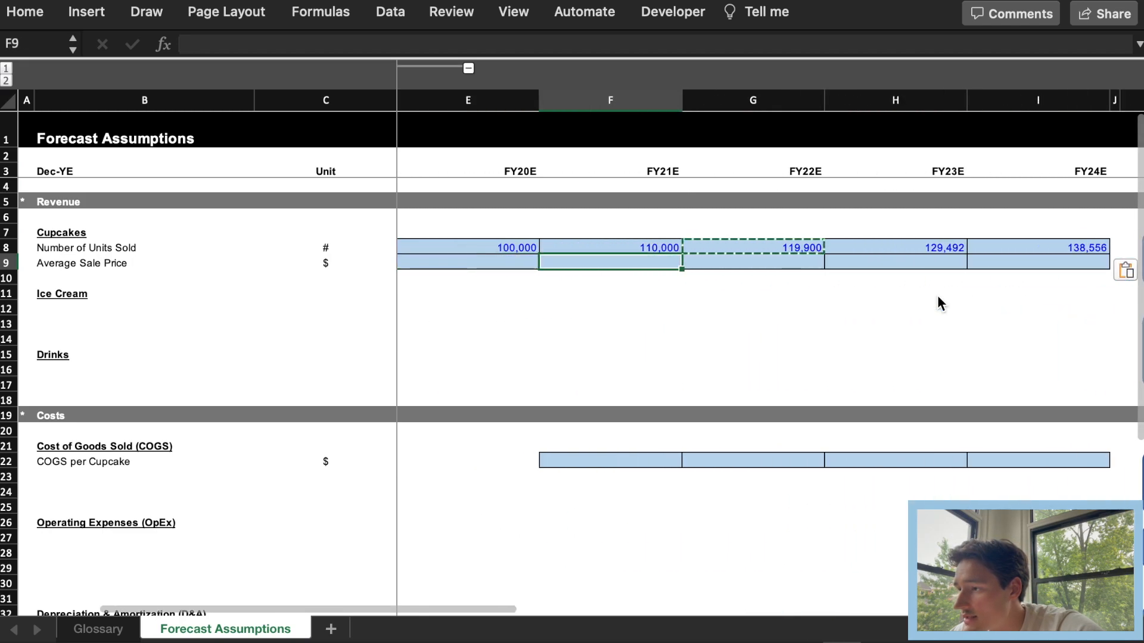
# Step: Finish the FY22E units formula =F8*(F8/E8-0.01) giving 10% growth shrinking 1% a year
pyautogui.click(610, 230)
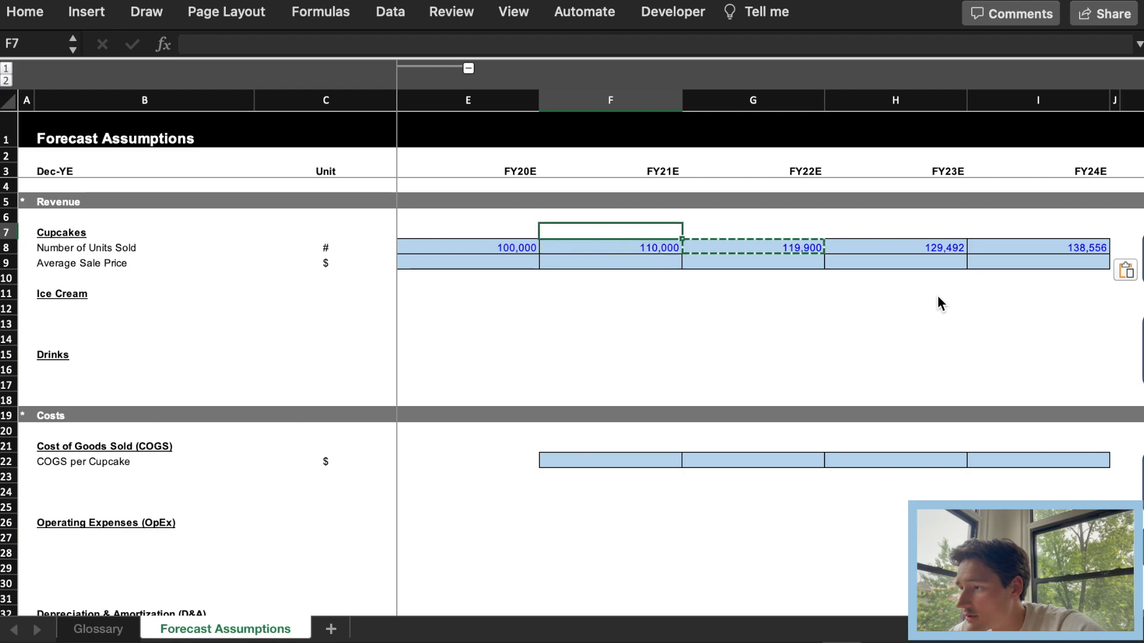
pyautogui.write('=F8/')
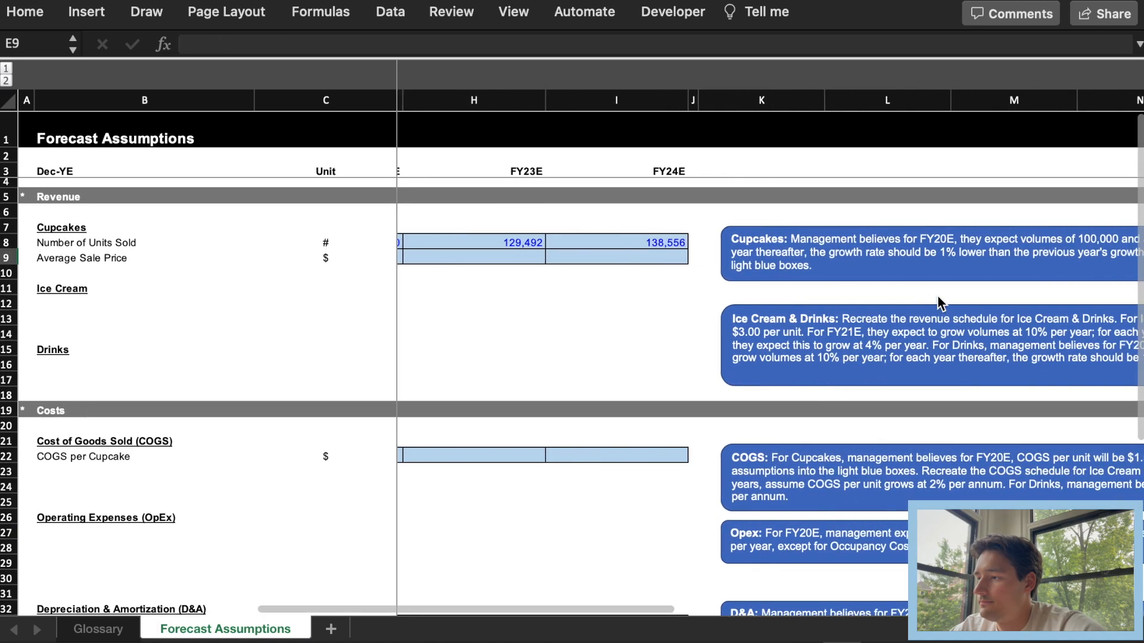
pyautogui.hscroll(3)
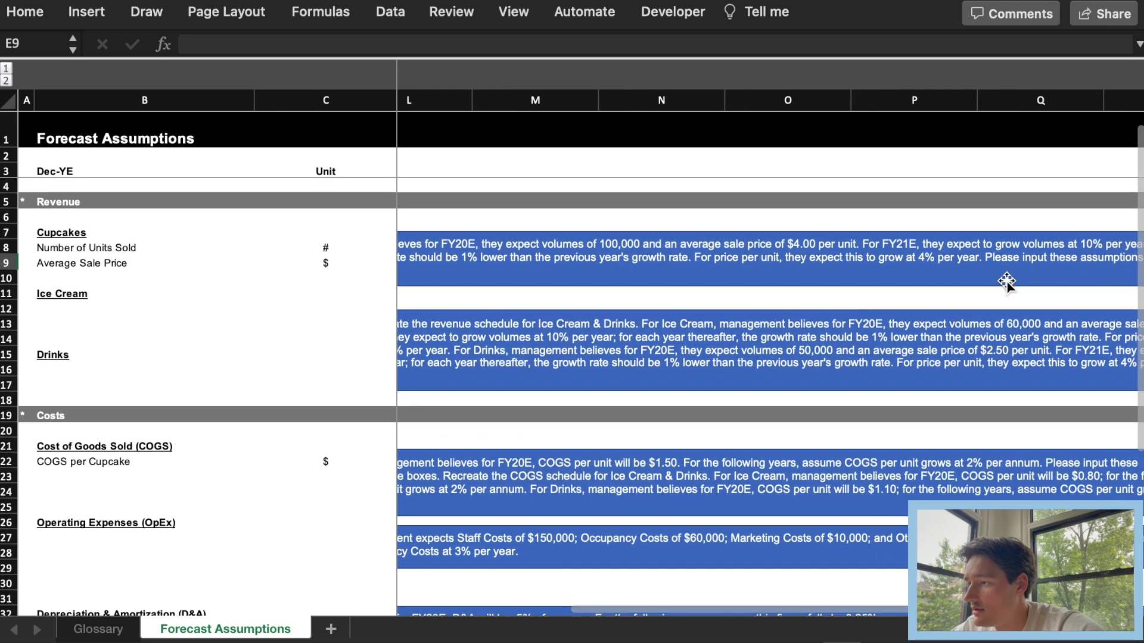
pyautogui.hscroll(-3)
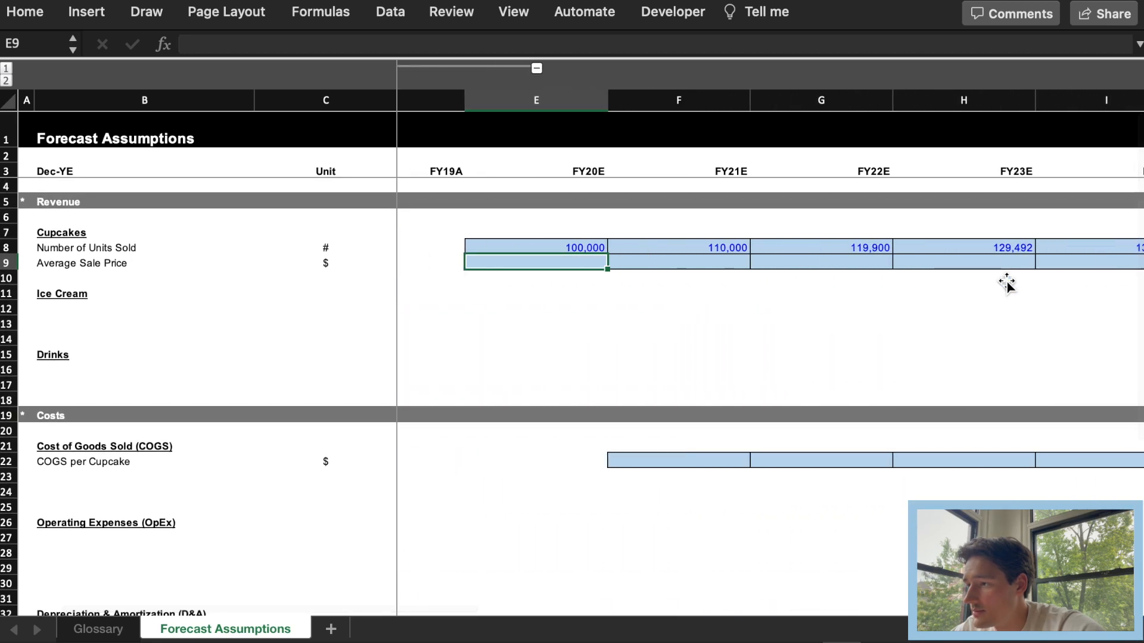
# Step: Set the Cupcake average sale price to 4.00 in FY20E with =E9*(1.04) growth
pyautogui.write('4.00')
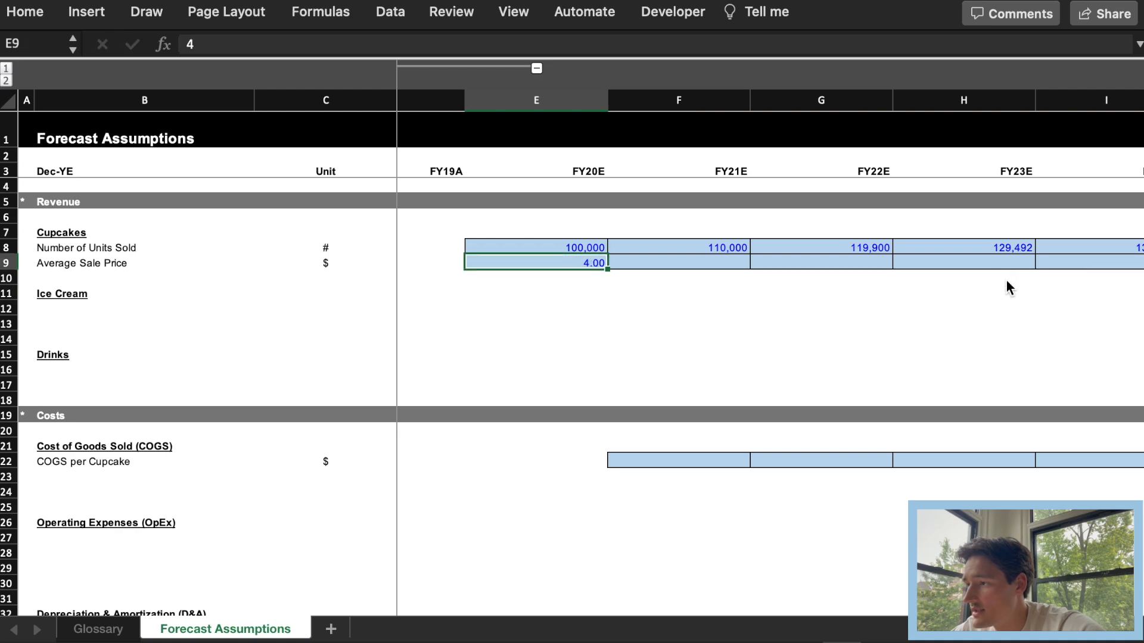
pyautogui.write('=E9')
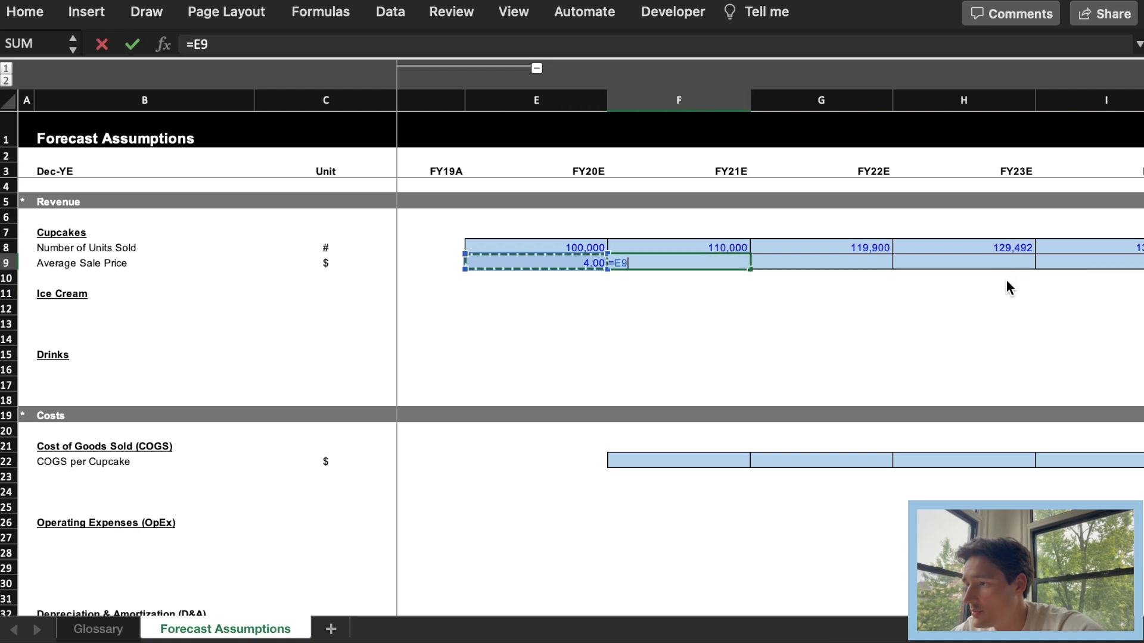
pyautogui.write('*')
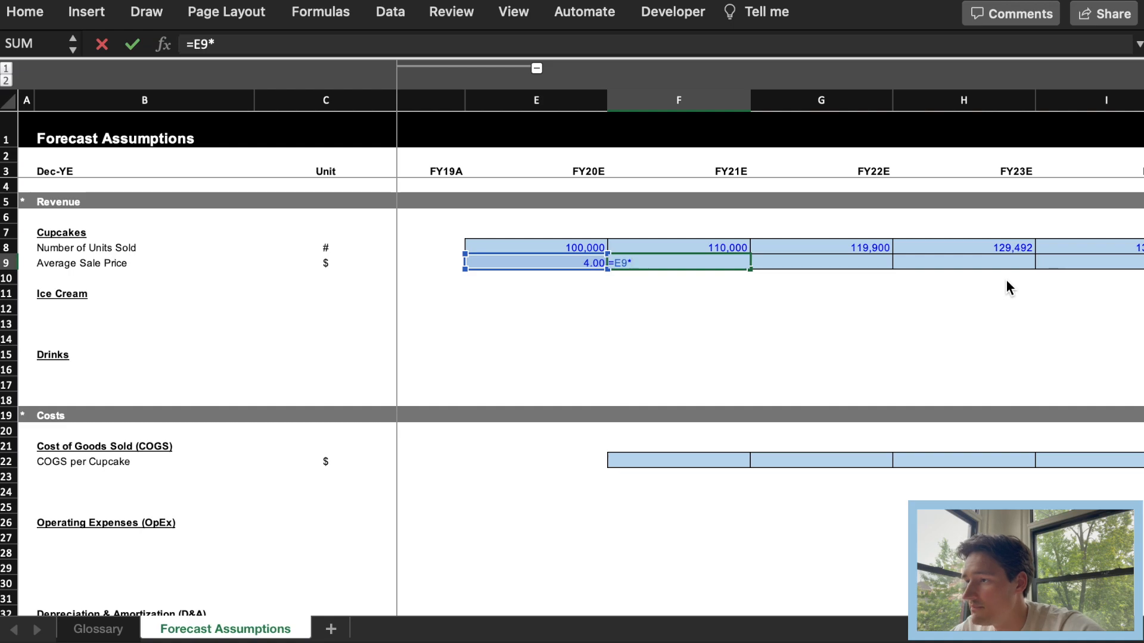
pyautogui.write('(1.04')
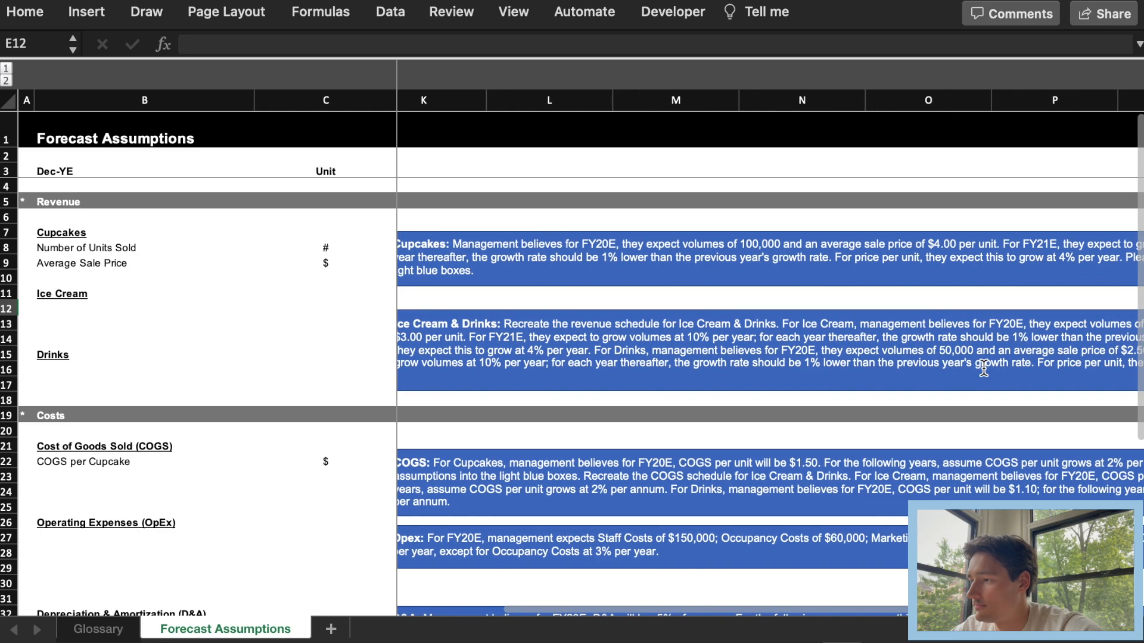
# Step: Copy the Cupcakes units and price rows E8:I9 into the Ice Cream rows as a template
pyautogui.hscroll(3)
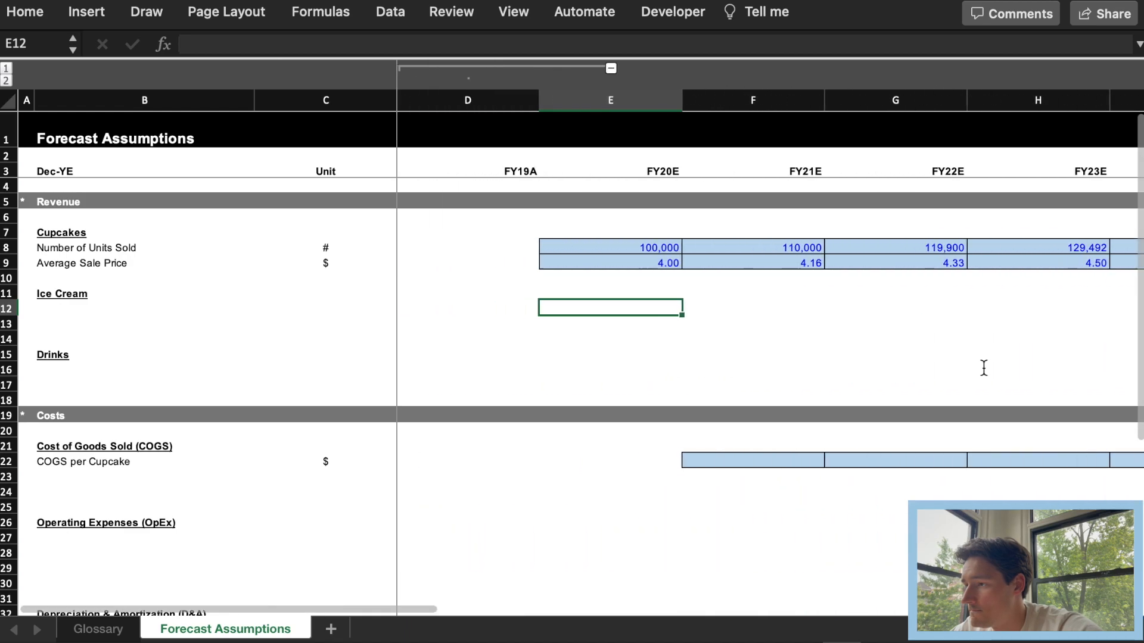
pyautogui.click(144, 308)
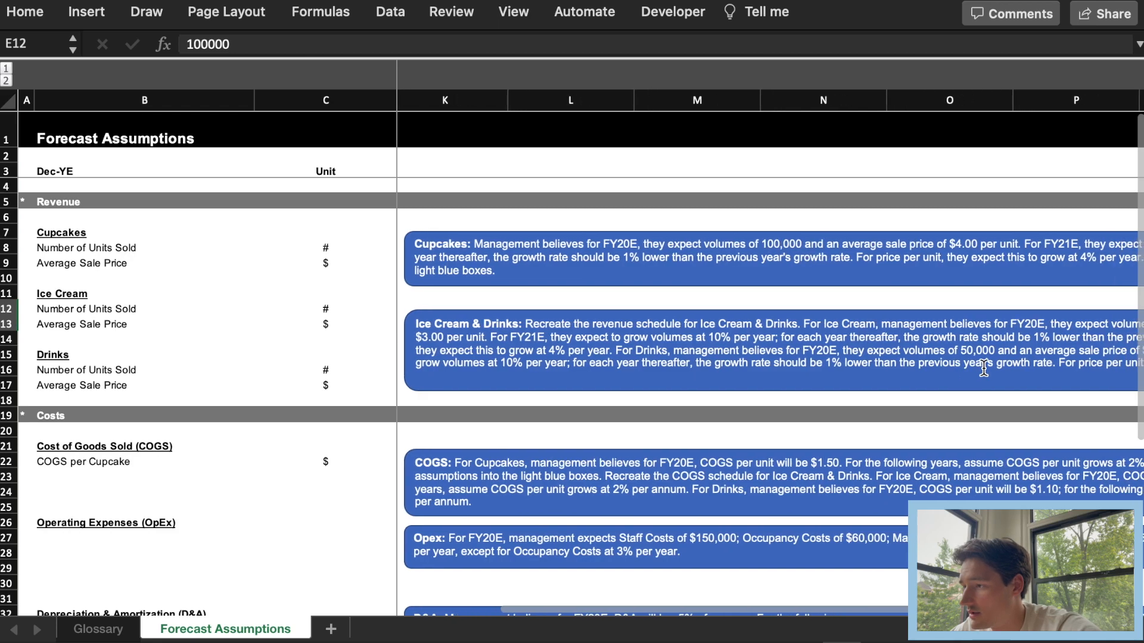
pyautogui.hscroll(3)
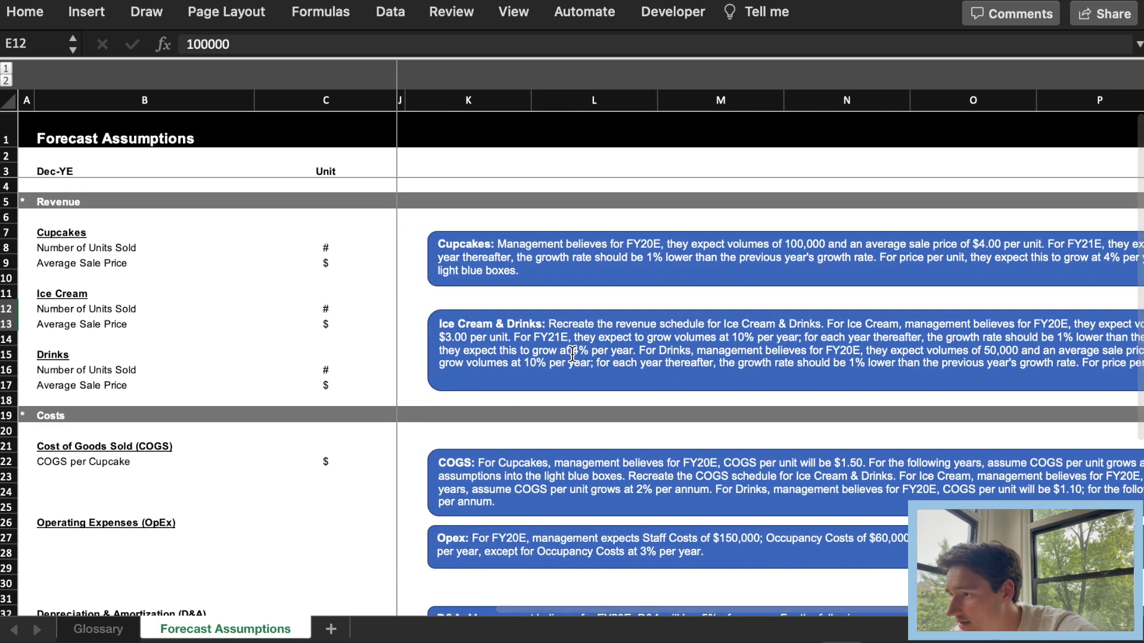
pyautogui.moveTo(640, 374)
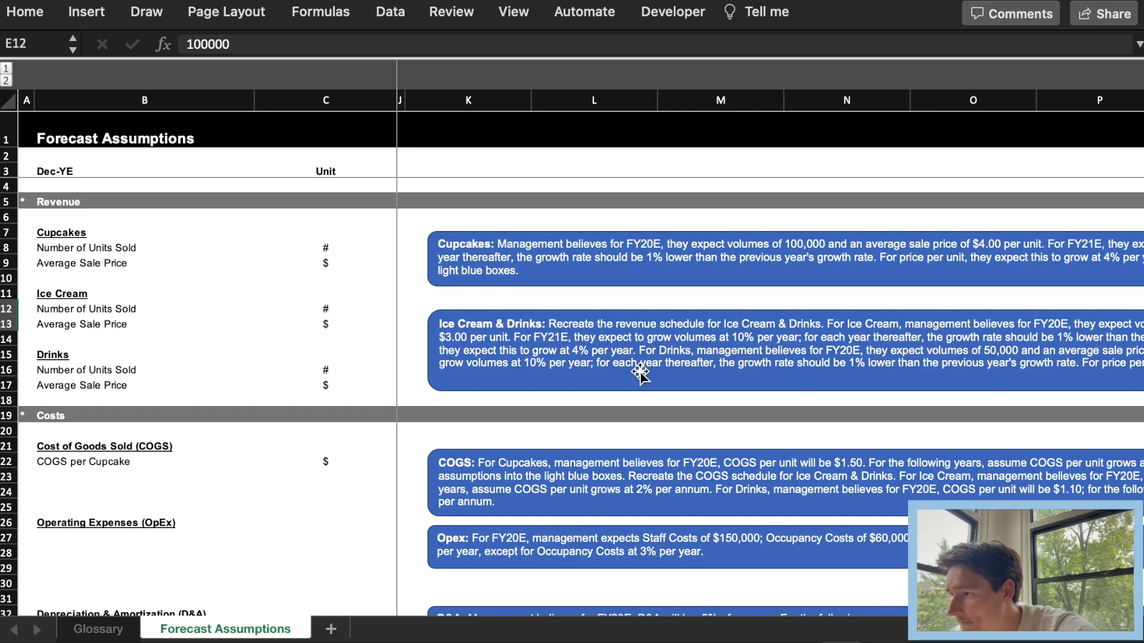
pyautogui.hscroll(3)
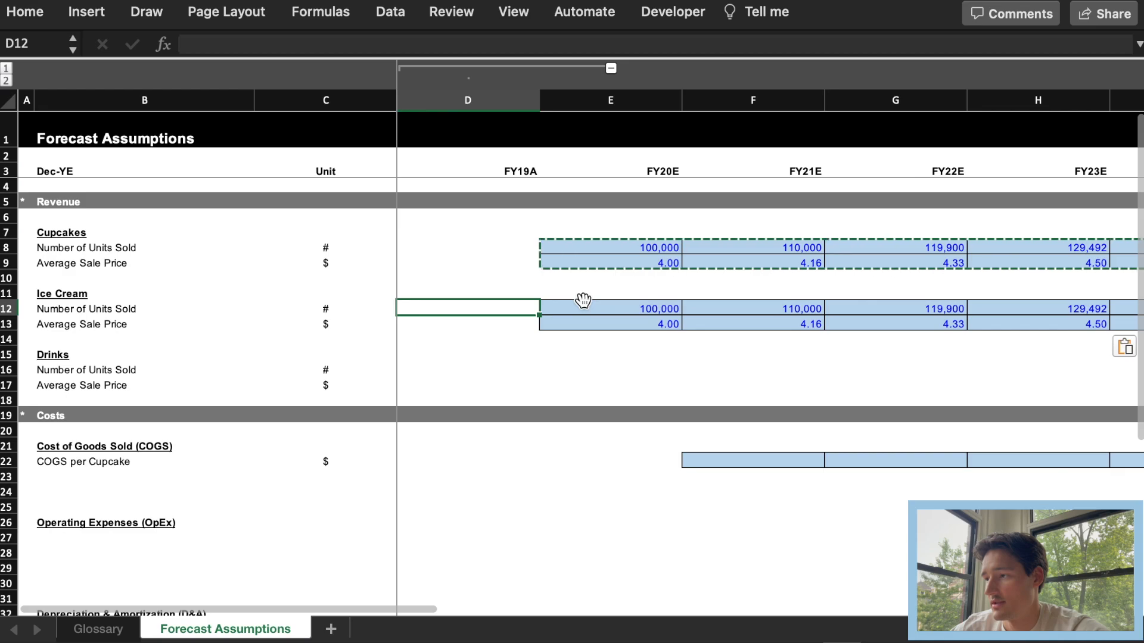
# Step: Set Ice Cream to 60,000 units at a $3.00 price and reuse the schedule for Drinks
pyautogui.write('60')
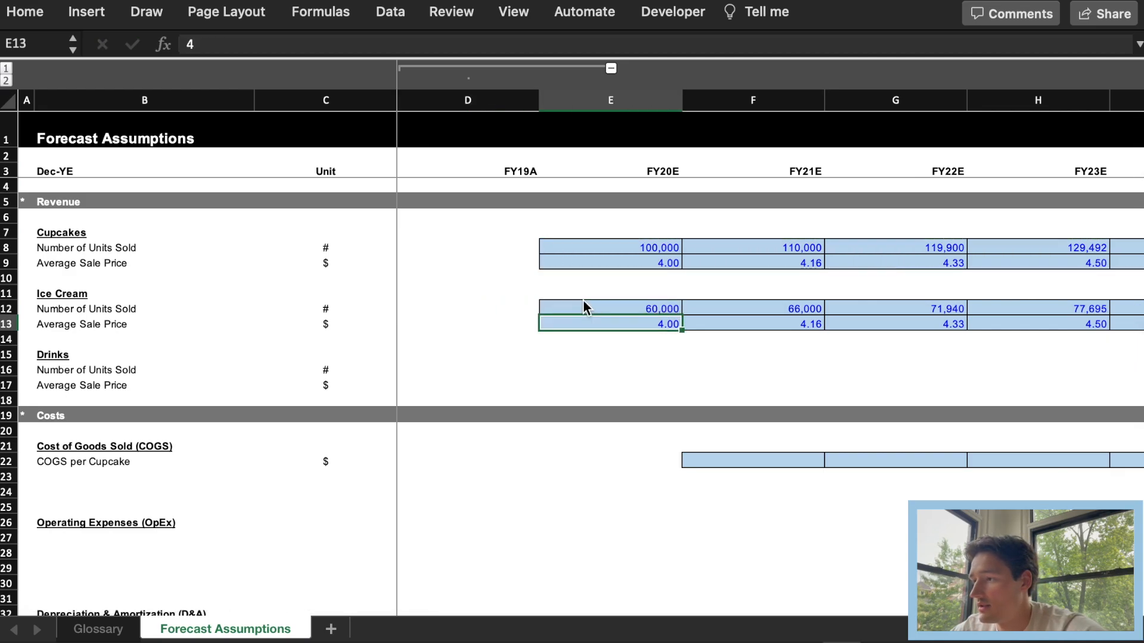
pyautogui.write('3')
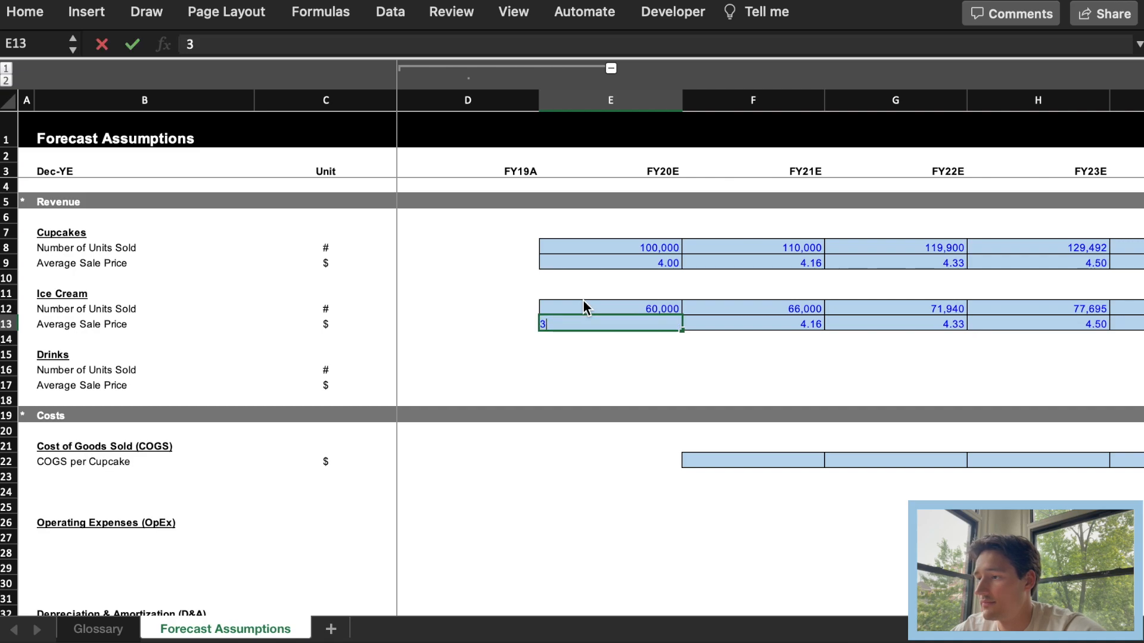
pyautogui.press('Enter')
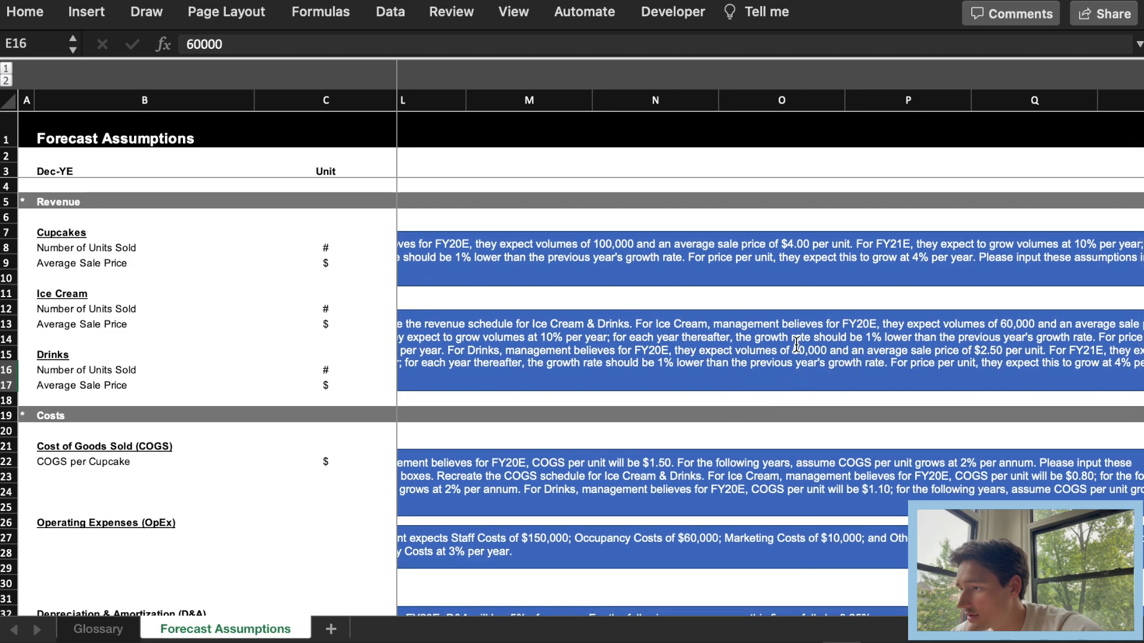
# Step: Set Drinks to 50,000 units at a $2.50 average sale price, completing the revenue schedule
pyautogui.hscroll(-3)
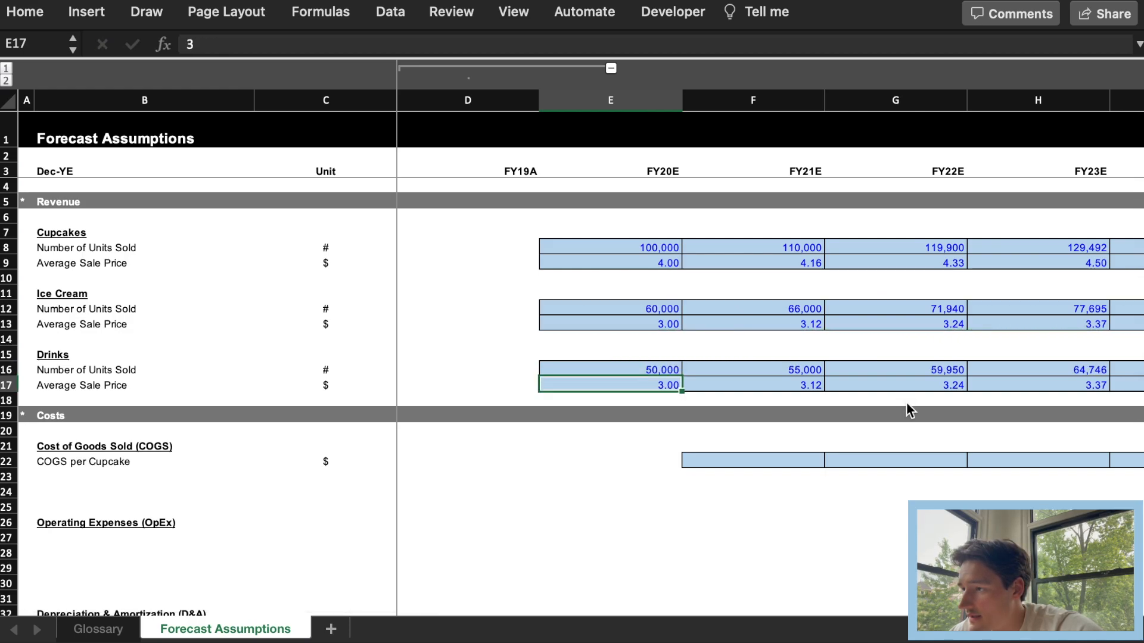
pyautogui.write('2.5')
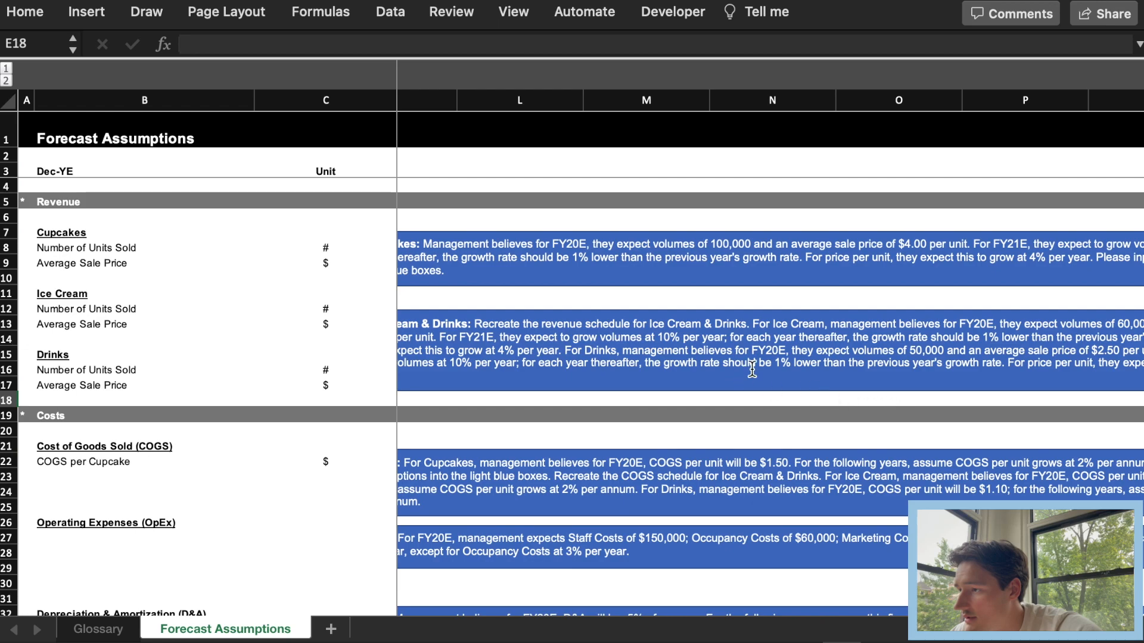
pyautogui.hscroll(3)
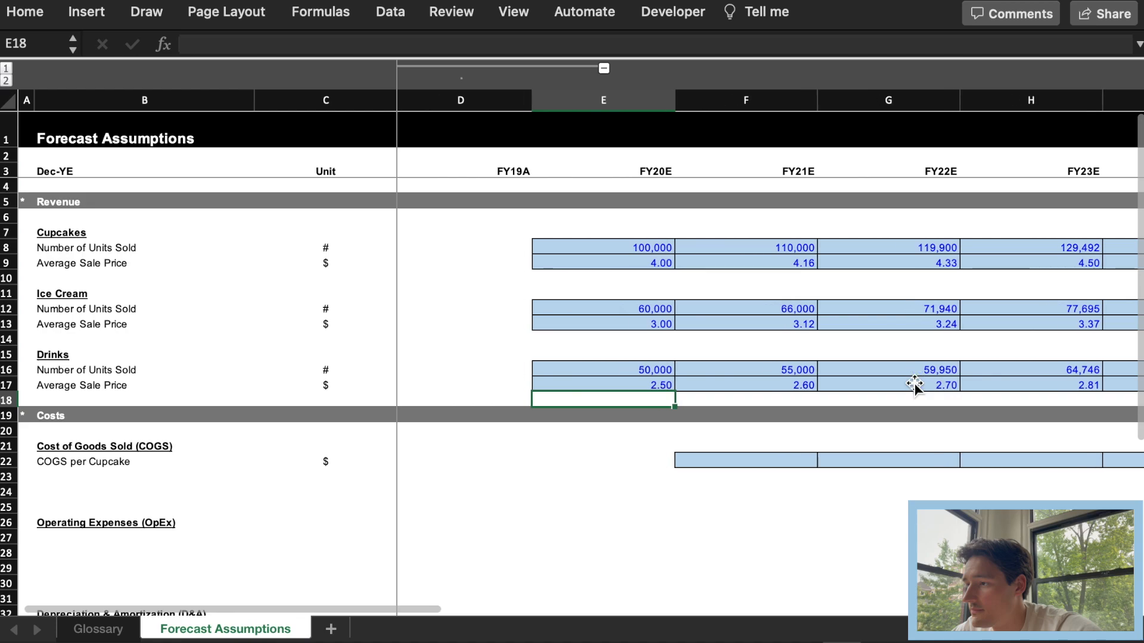
pyautogui.click(603, 385)
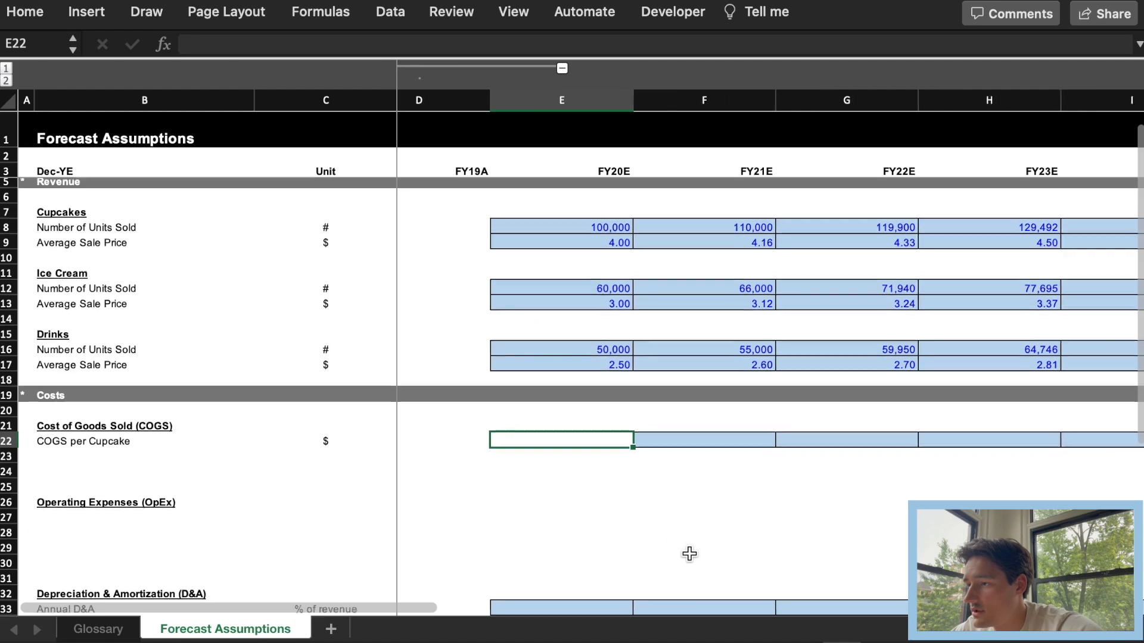
# Step: Enter COGS per Cupcake of 1.5 in FY20E growing 2% a year via =E22*(1.02)
pyautogui.hscroll(3)
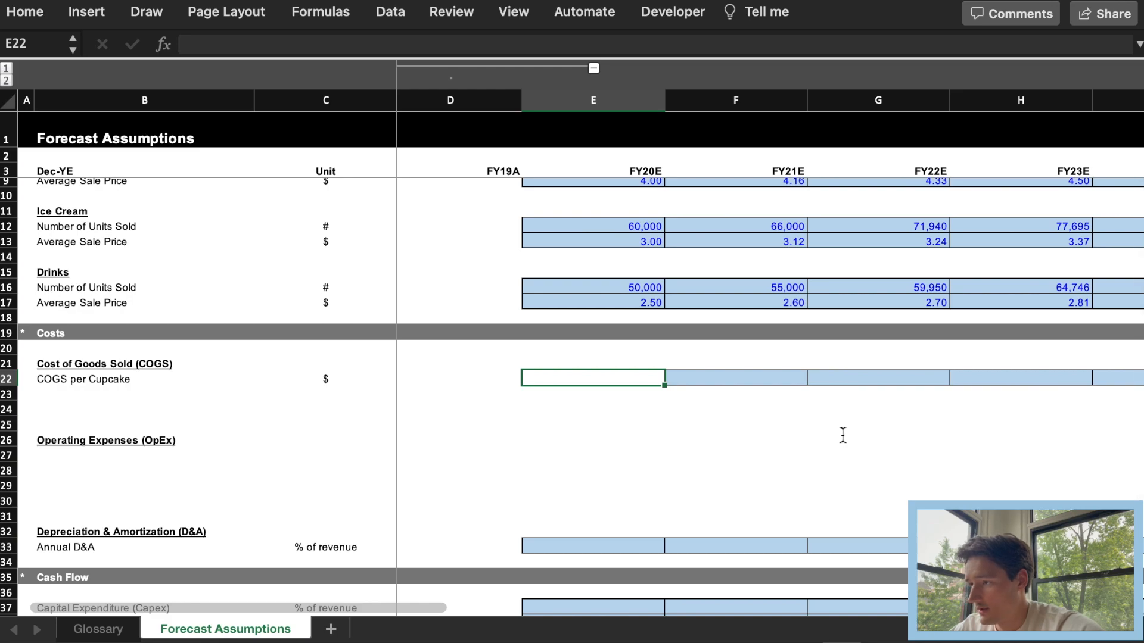
pyautogui.write('1.5')
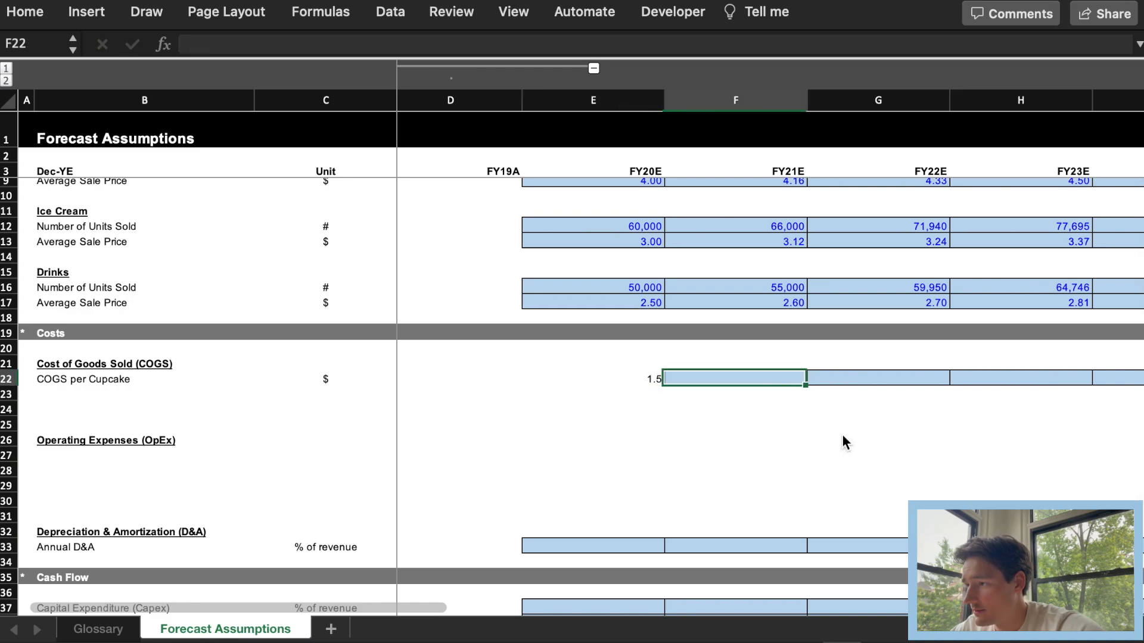
pyautogui.write('=E22*')
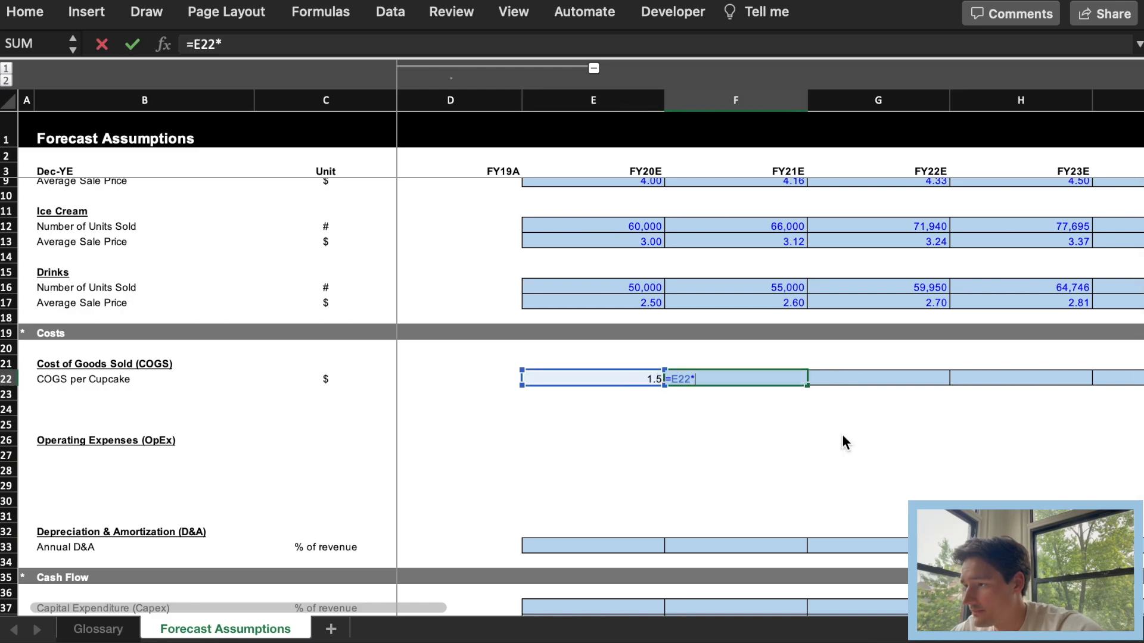
pyautogui.write('(1.02')
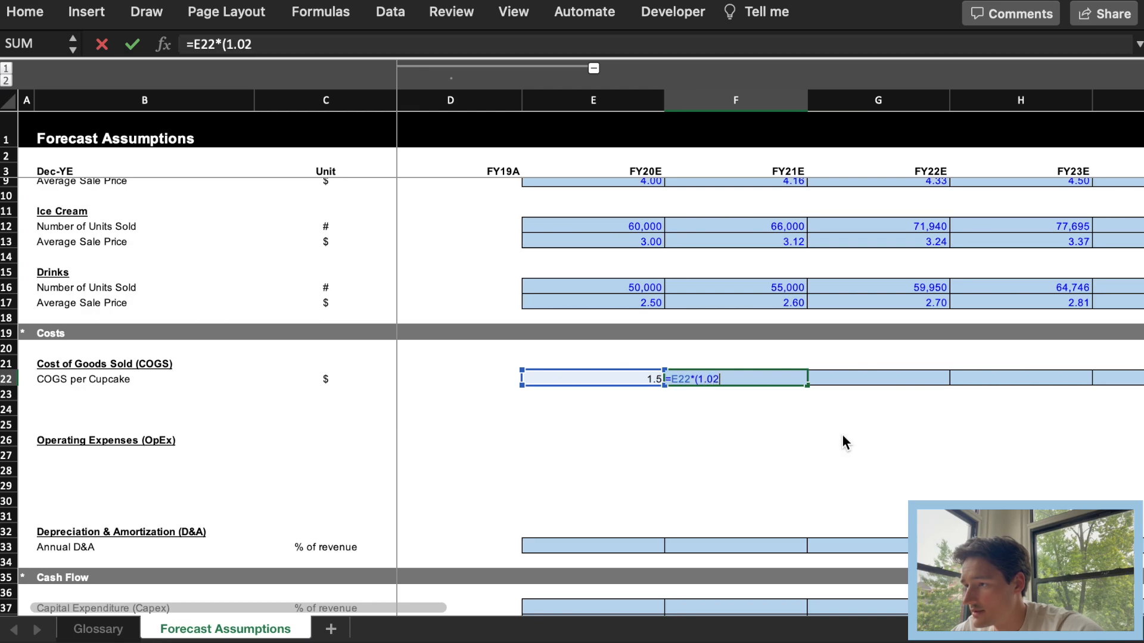
pyautogui.press('enter')
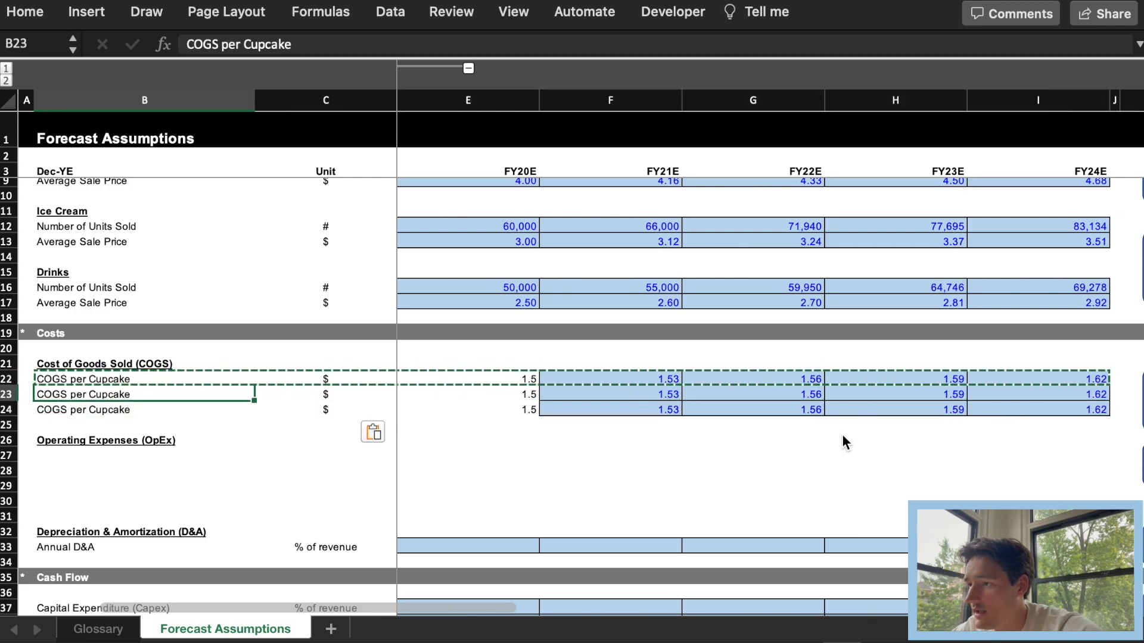
# Step: Rename the copied COGS rows to Ice Cream and Drinks with FY20E costs of 0.8 and 1.1
pyautogui.doubleClick(82, 395)
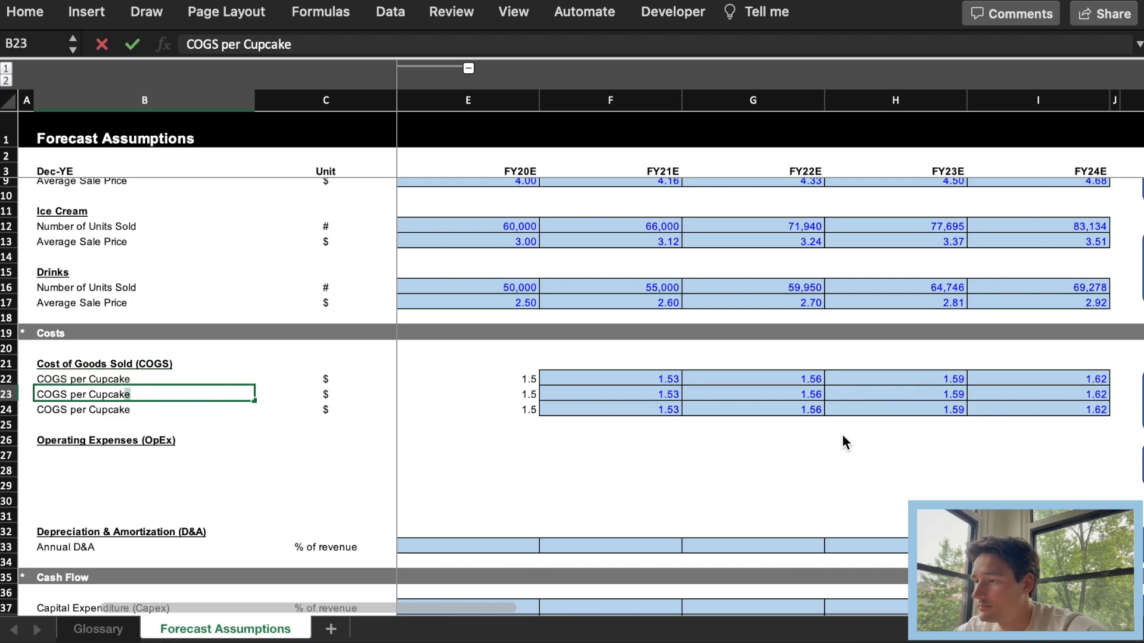
pyautogui.doubleClick(105, 394)
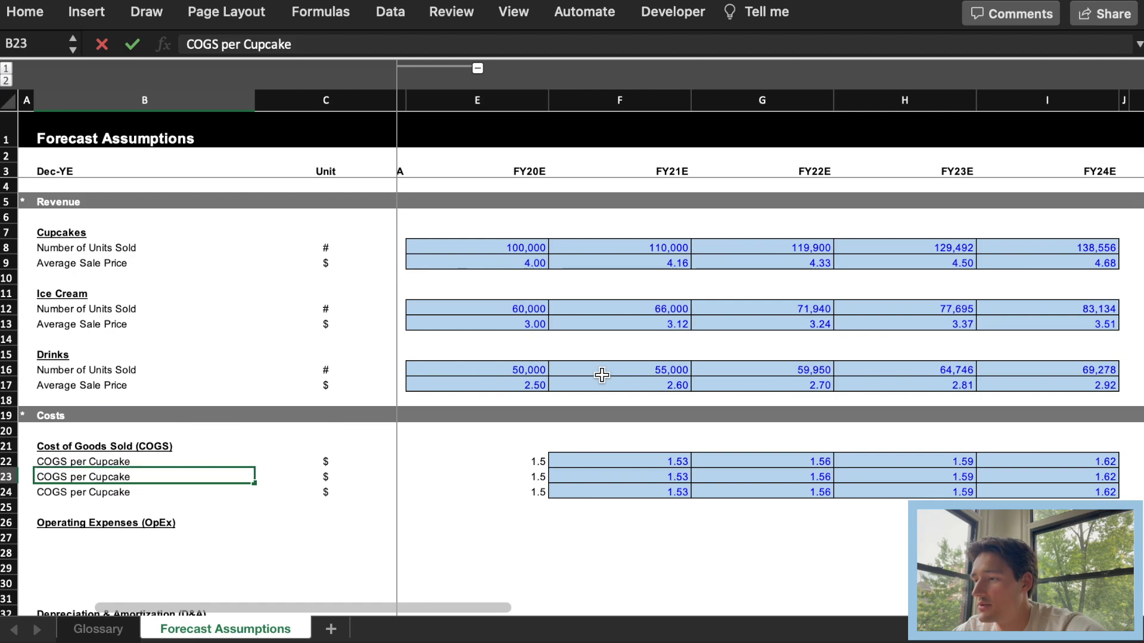
pyautogui.moveTo(621, 159)
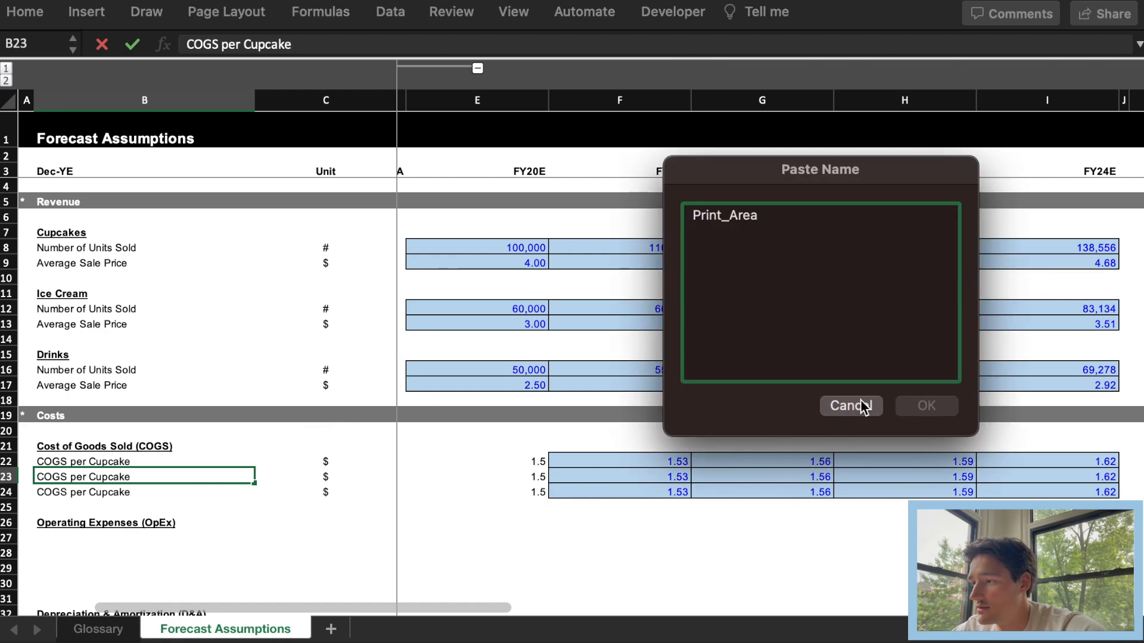
pyautogui.click(851, 406)
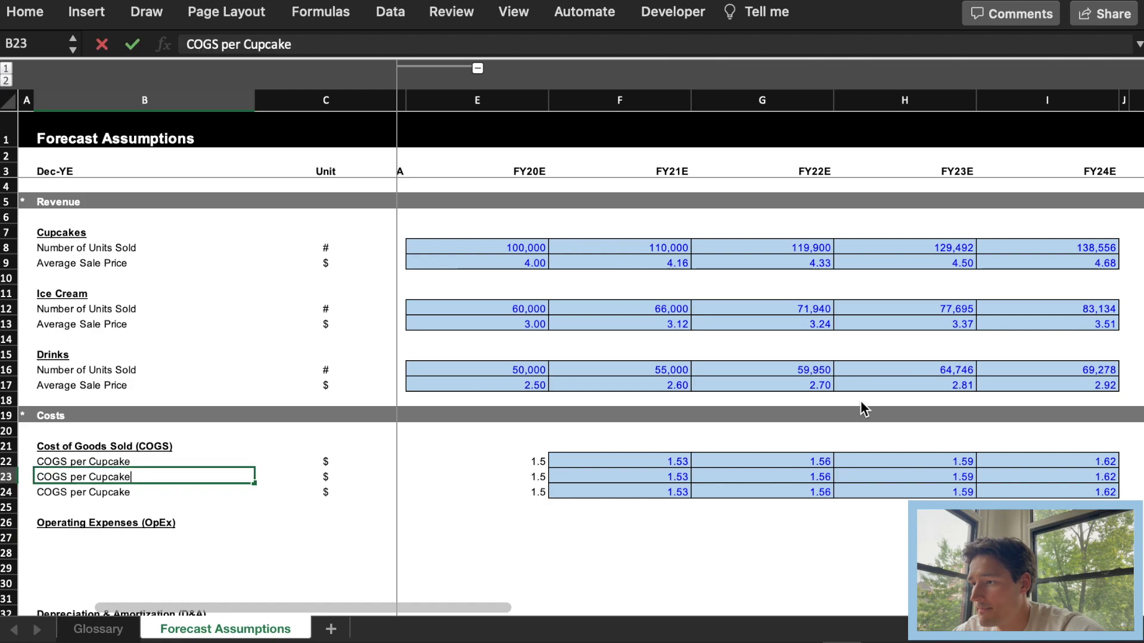
pyautogui.doubleClick(109, 476)
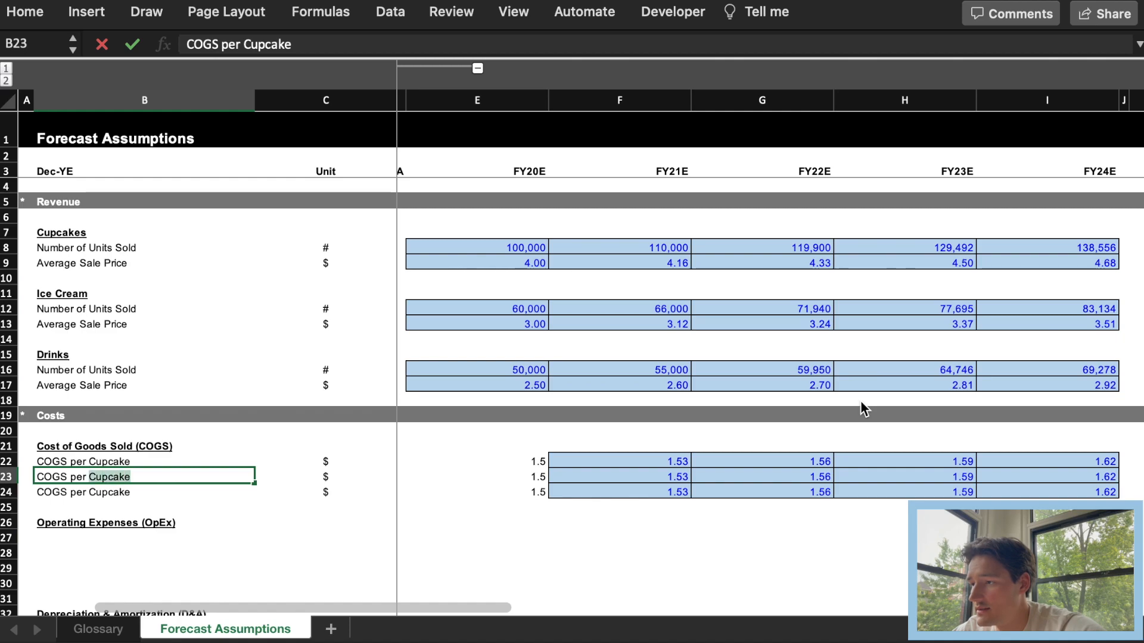
pyautogui.press('Backspace')
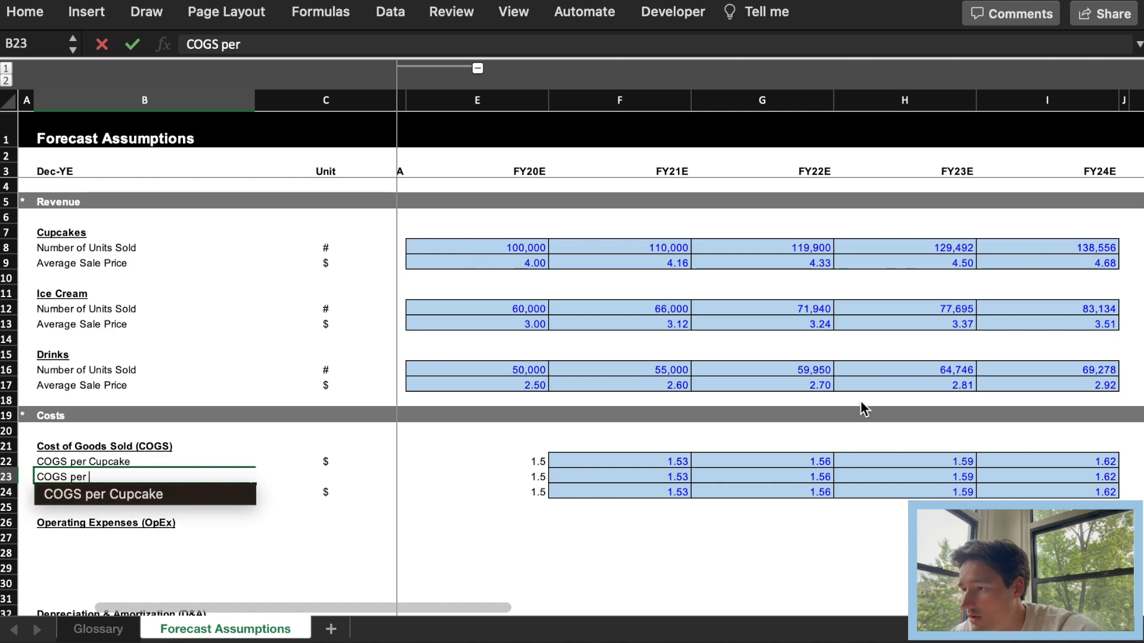
pyautogui.write('I')
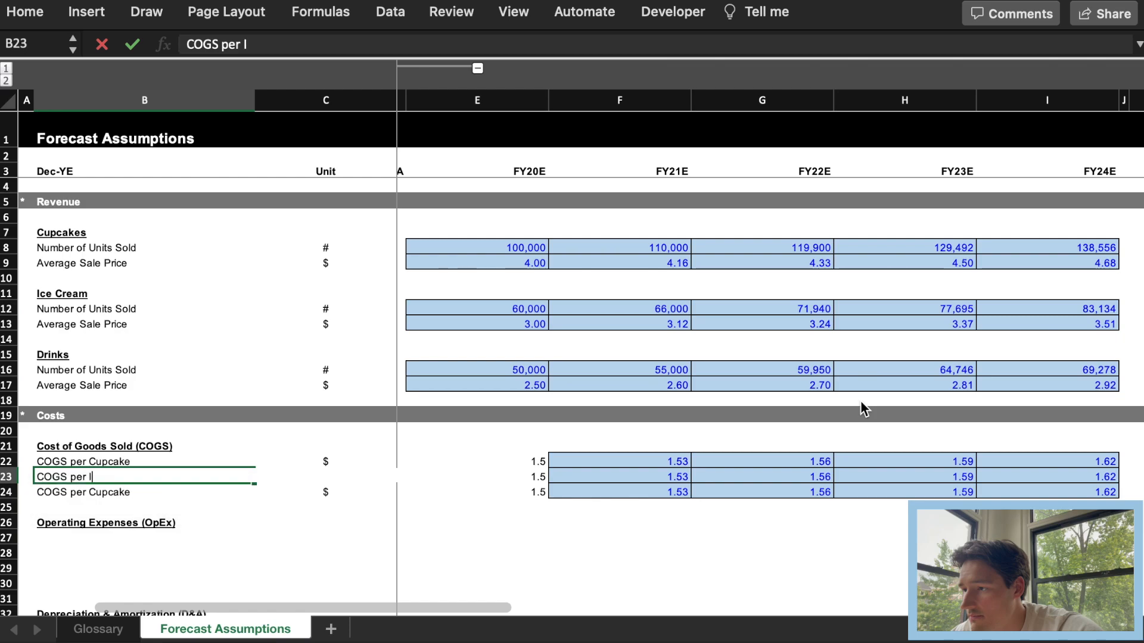
pyautogui.write('ce Crea,')
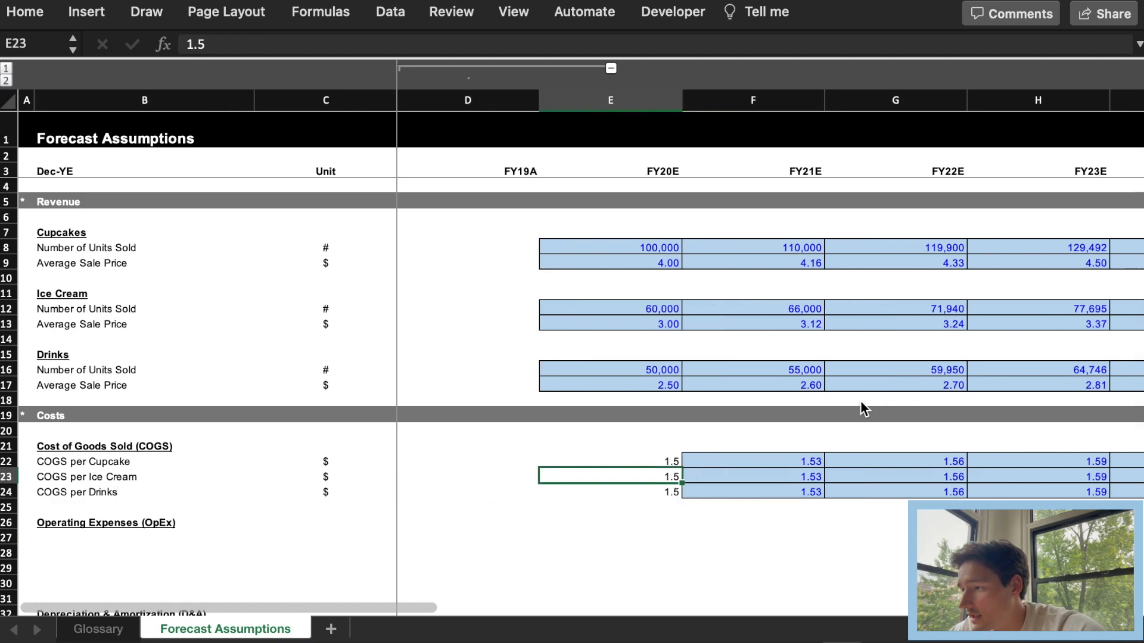
pyautogui.write('0')
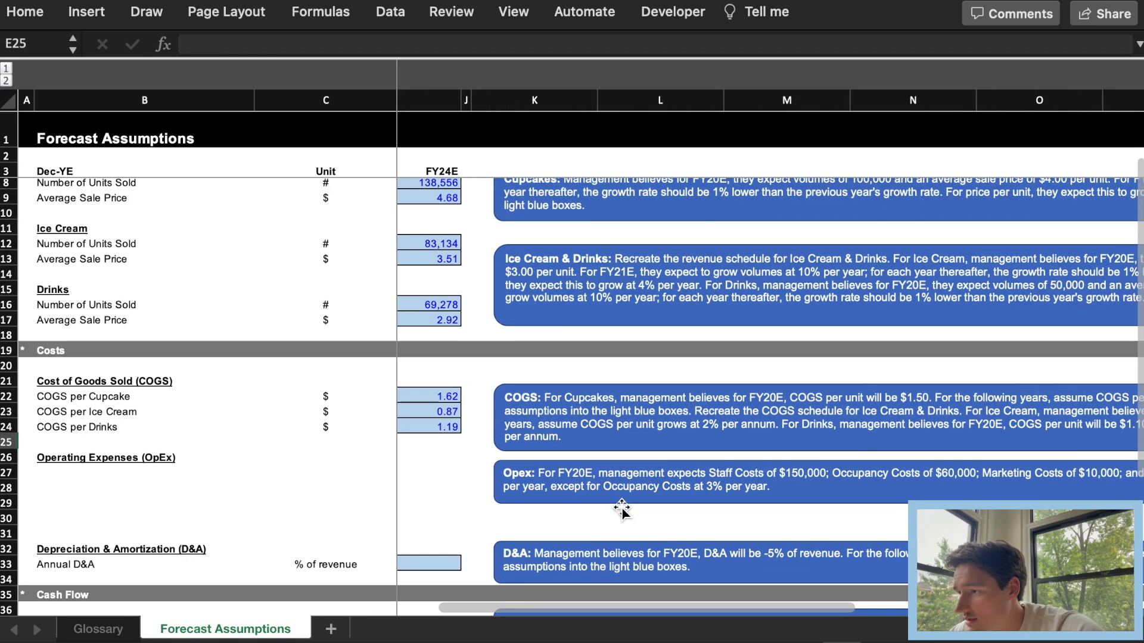
# Step: Add a Staff Costs row at 150,000 in FY20E growing 5% yearly across the forecast
pyautogui.hscroll(3)
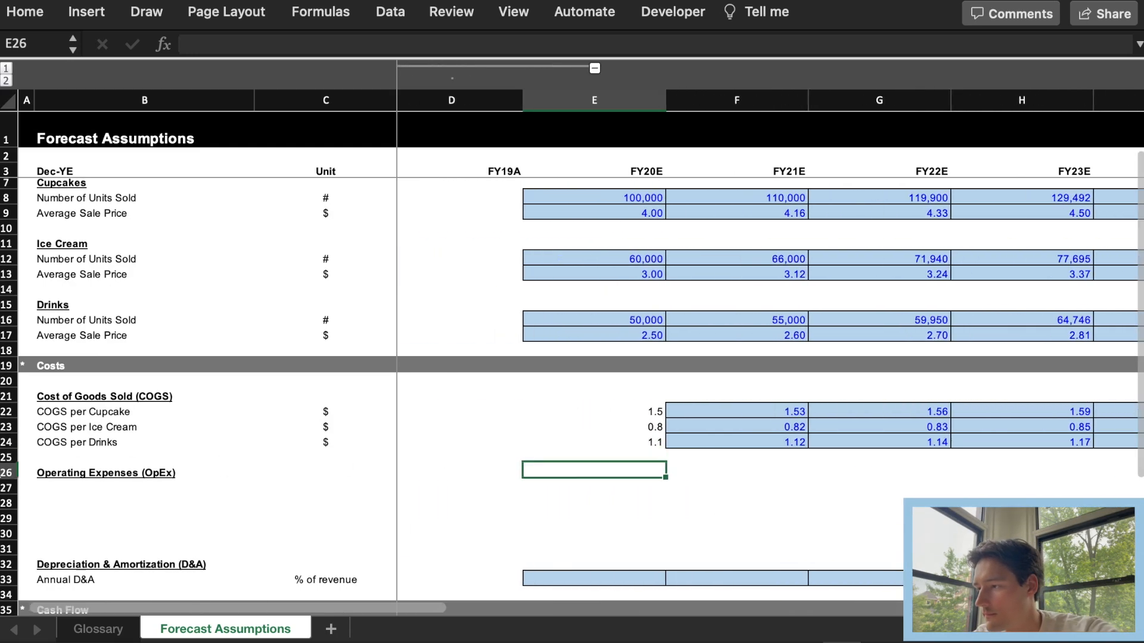
pyautogui.write('S')
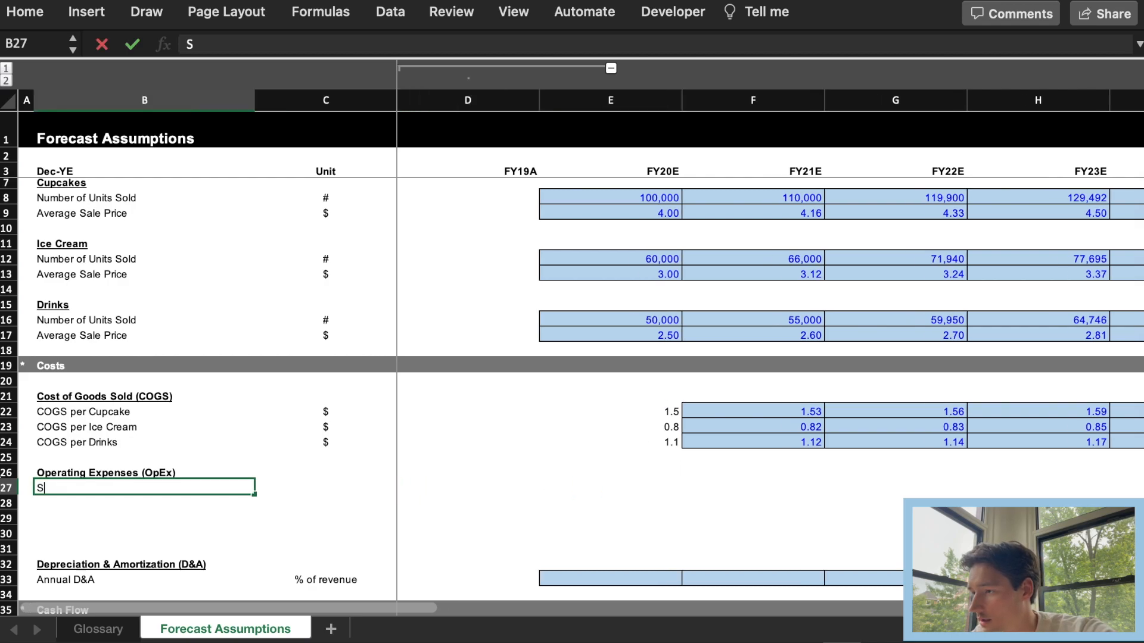
pyautogui.write('taff Costs')
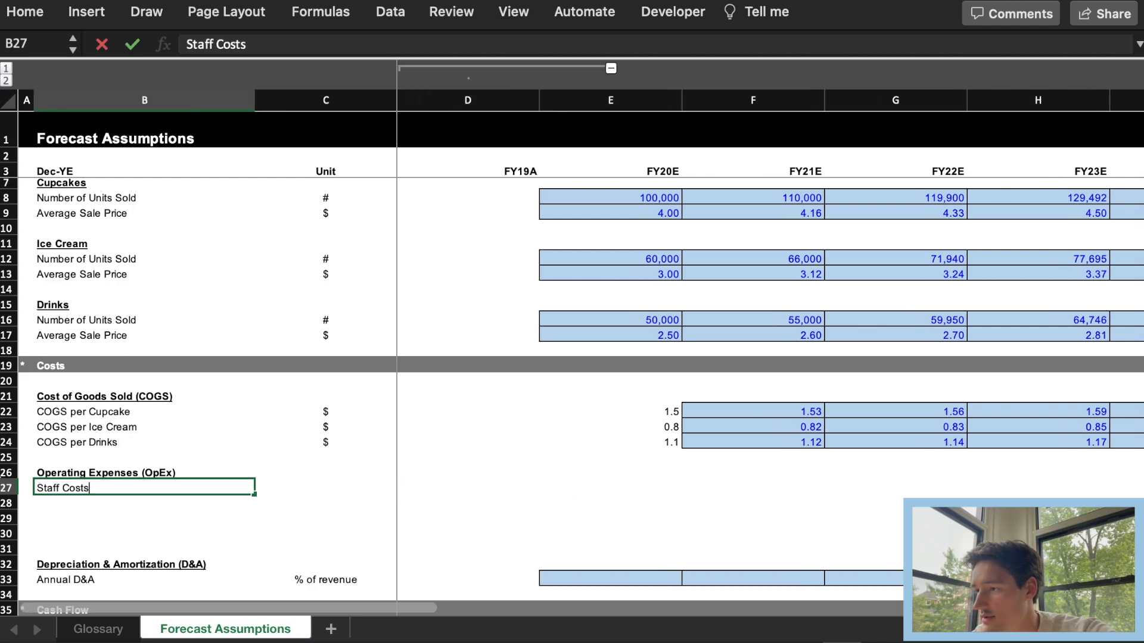
pyautogui.click(610, 488)
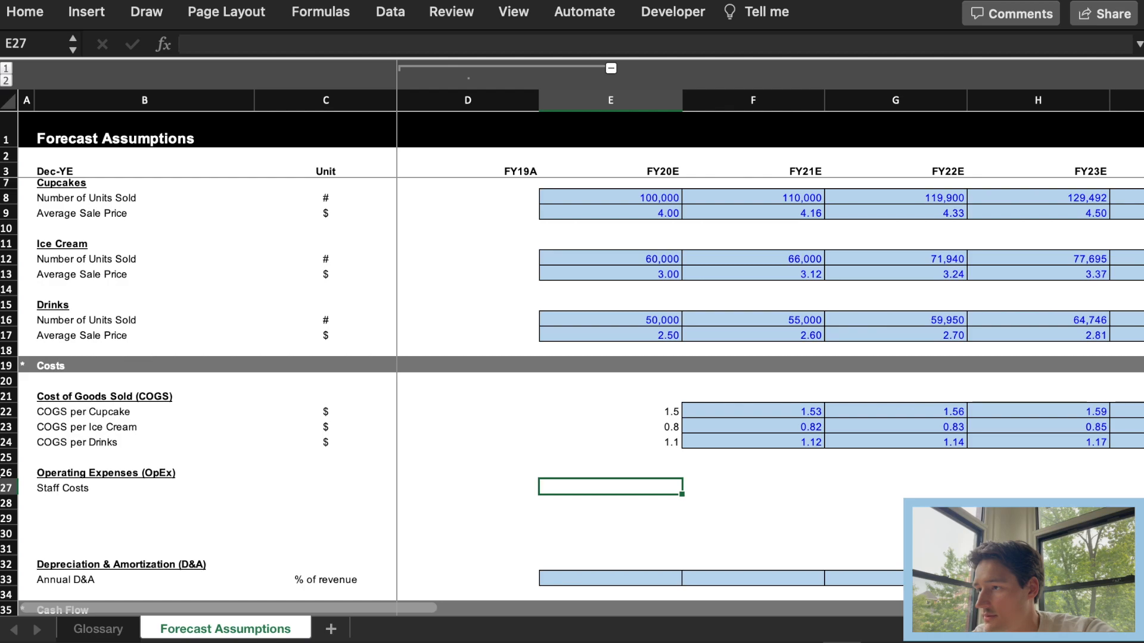
pyautogui.write('150000')
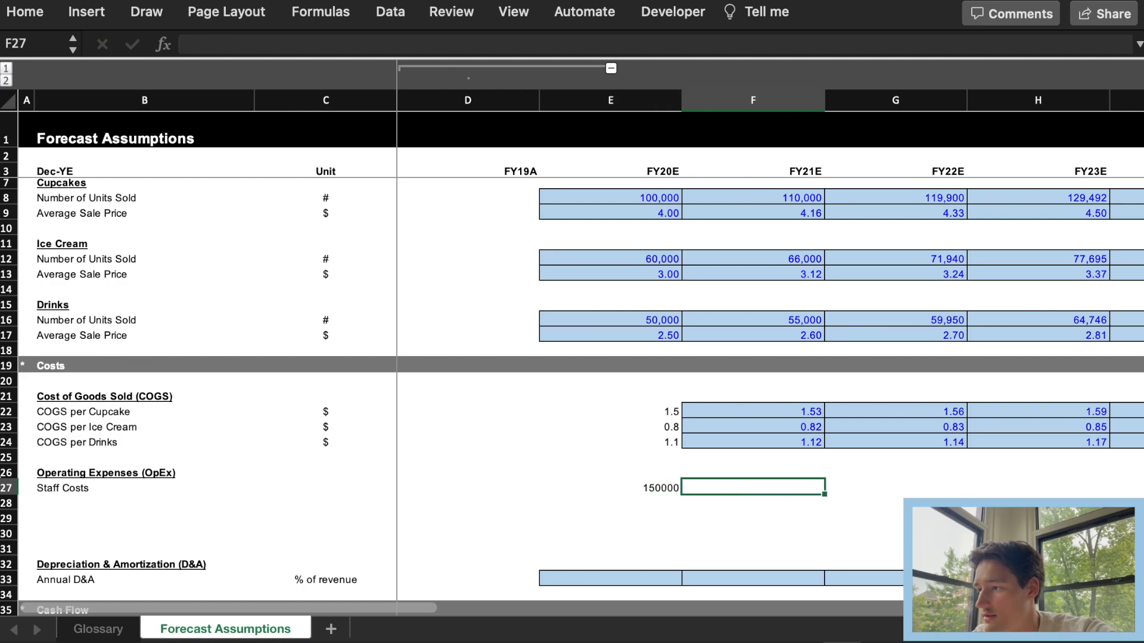
pyautogui.write('=')
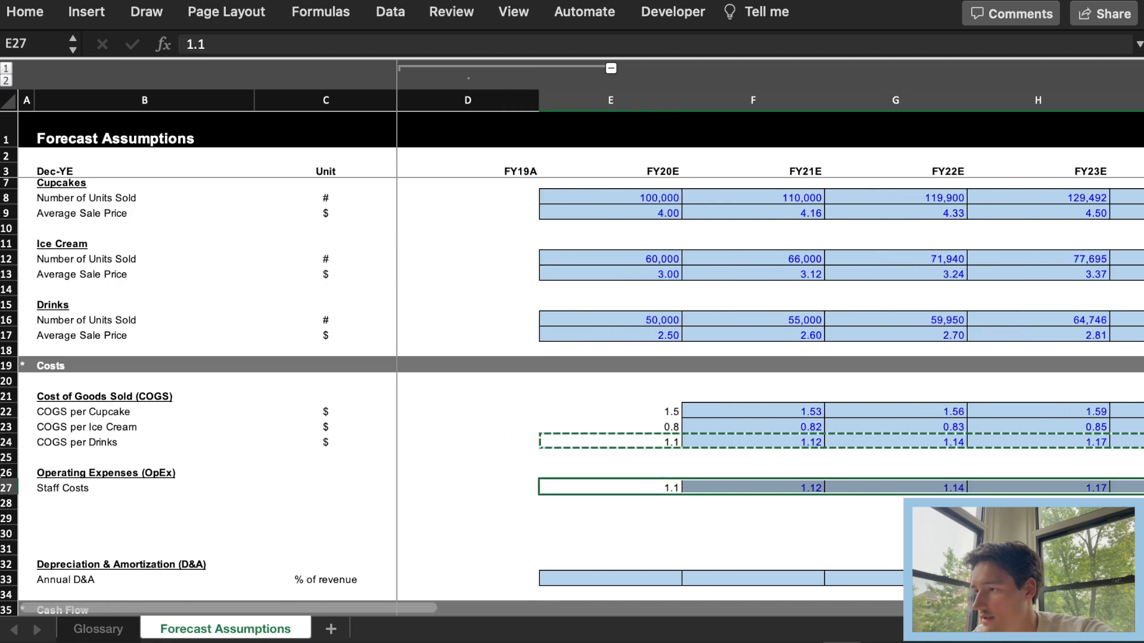
pyautogui.write('1')
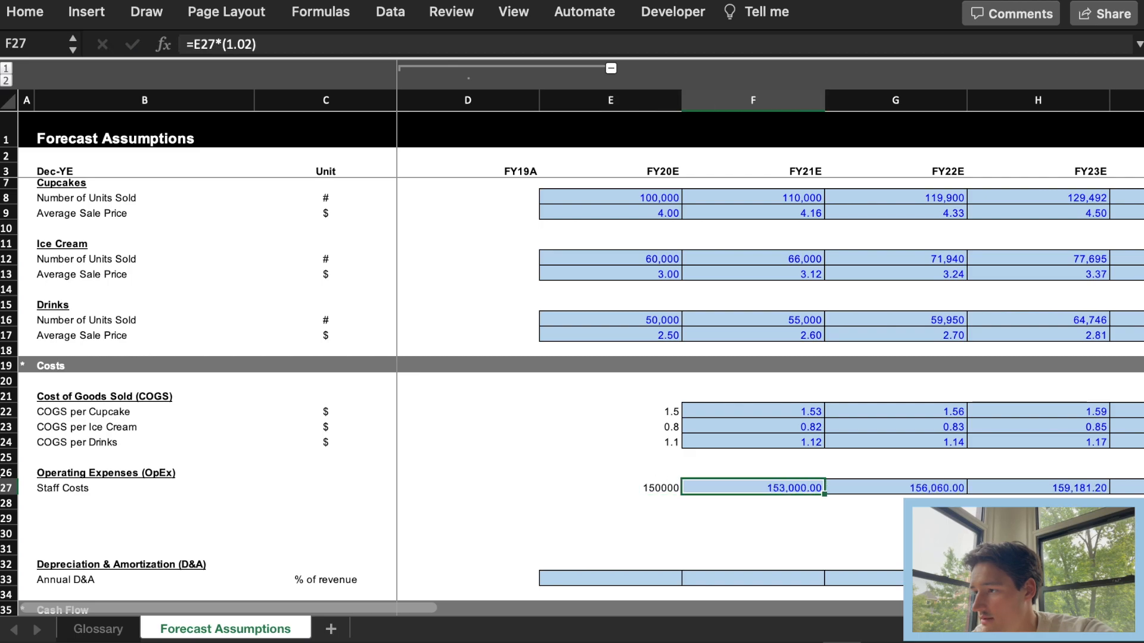
pyautogui.doubleClick(753, 488)
pyautogui.write('5')
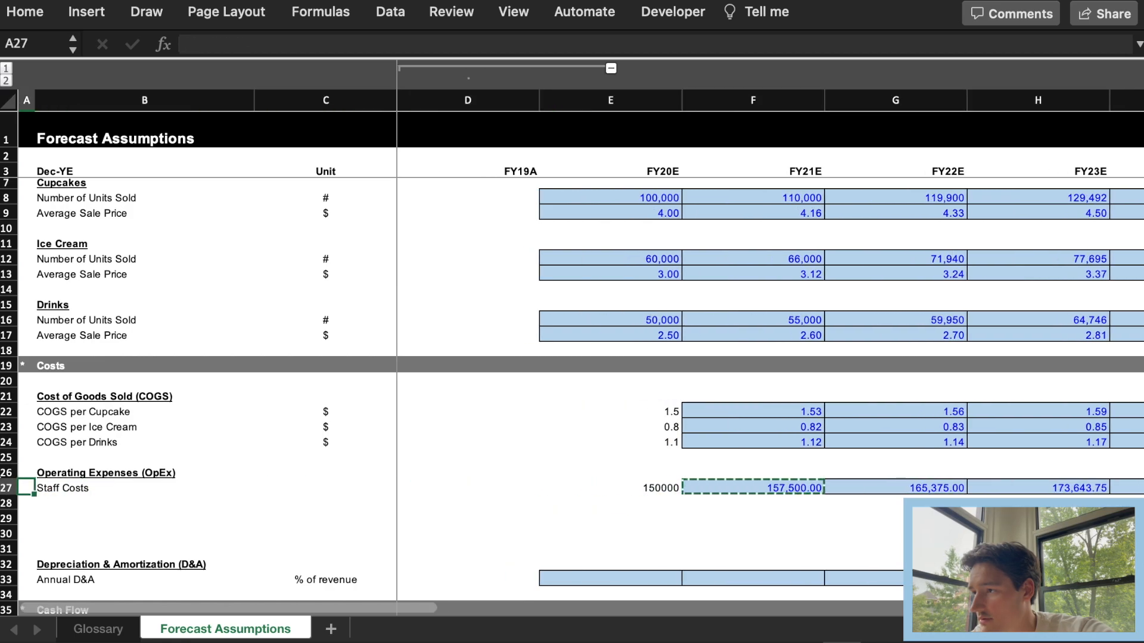
# Step: Label rows Occupancy, Marketing and Other Costs, with Occupancy 60,000 and Marketing 10,000 in FY20E
pyautogui.click(145, 487)
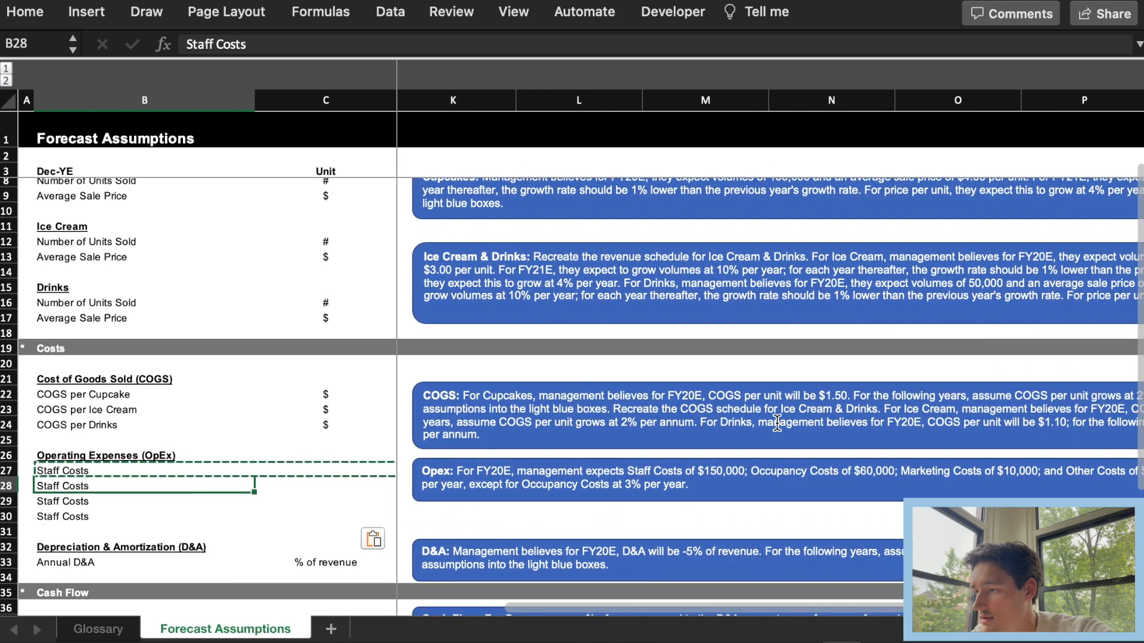
pyautogui.write('O')
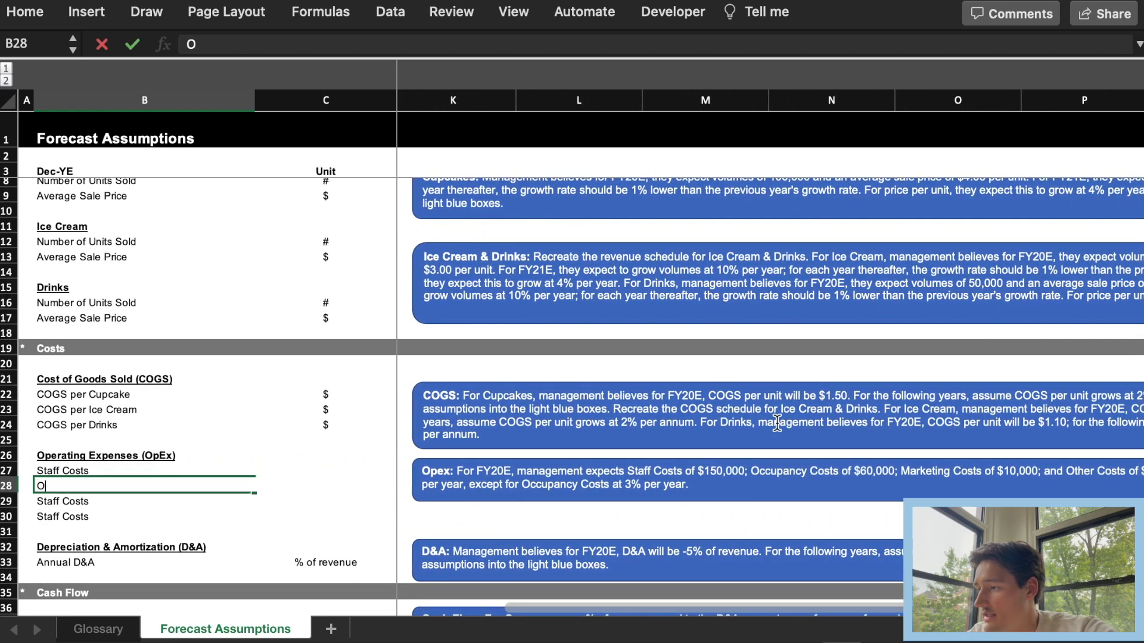
pyautogui.write('ccupancy Costs')
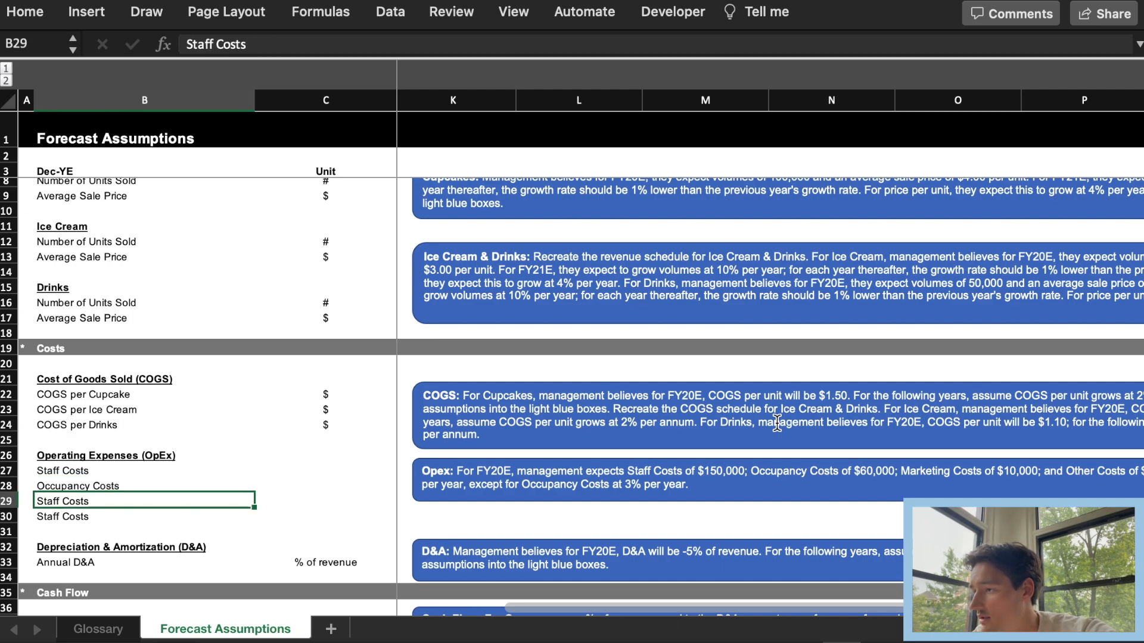
pyautogui.write('Marketing C')
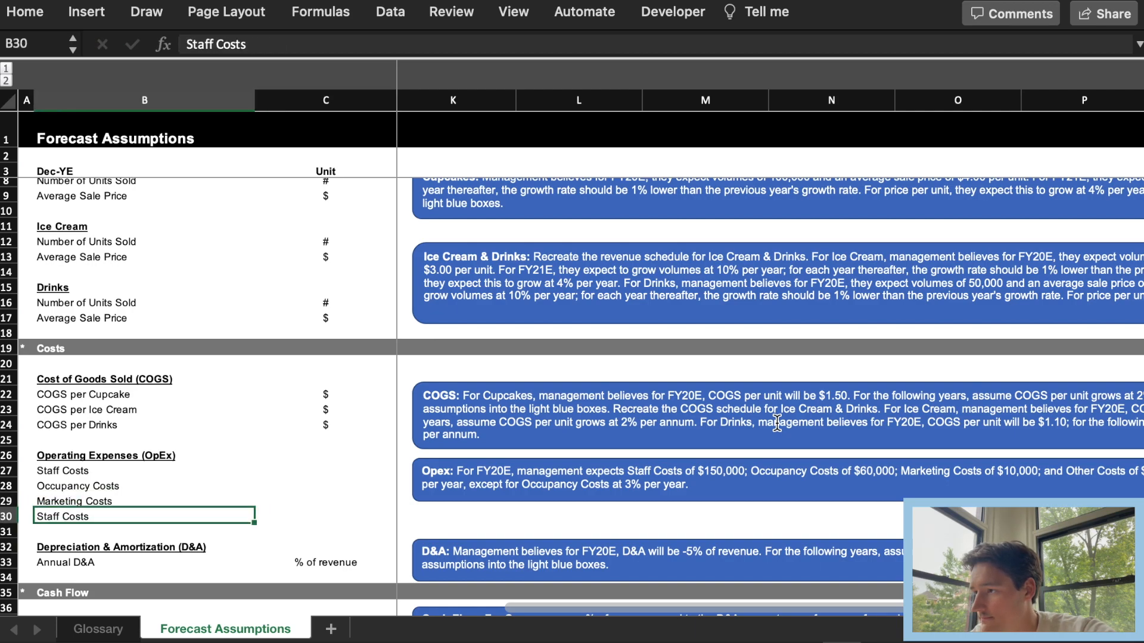
pyautogui.write('Other Cos')
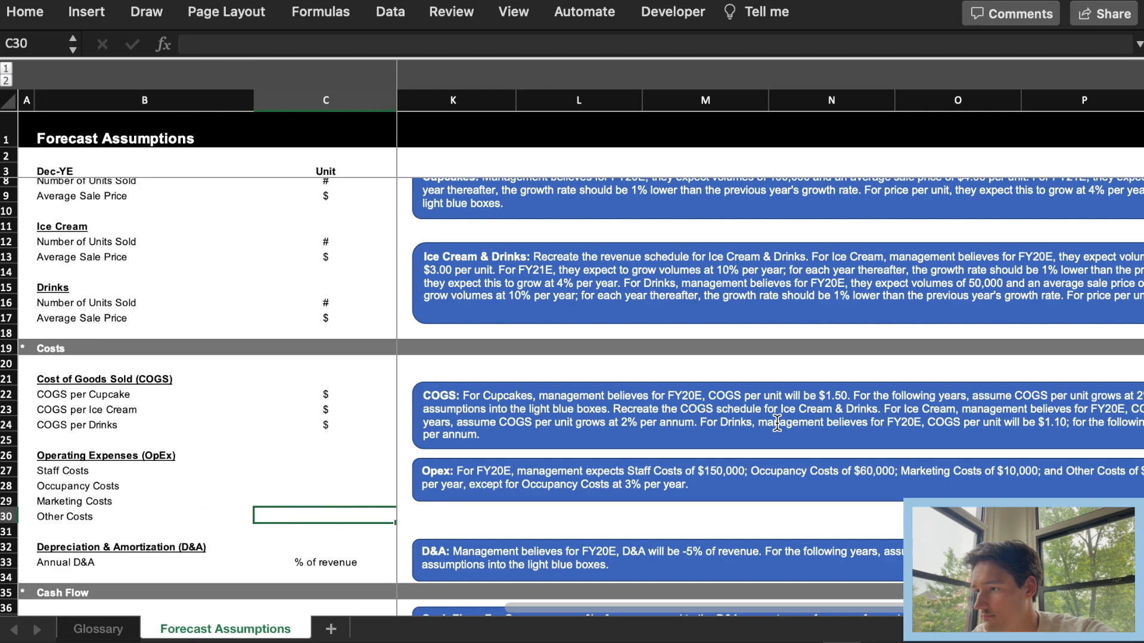
pyautogui.moveTo(872, 450)
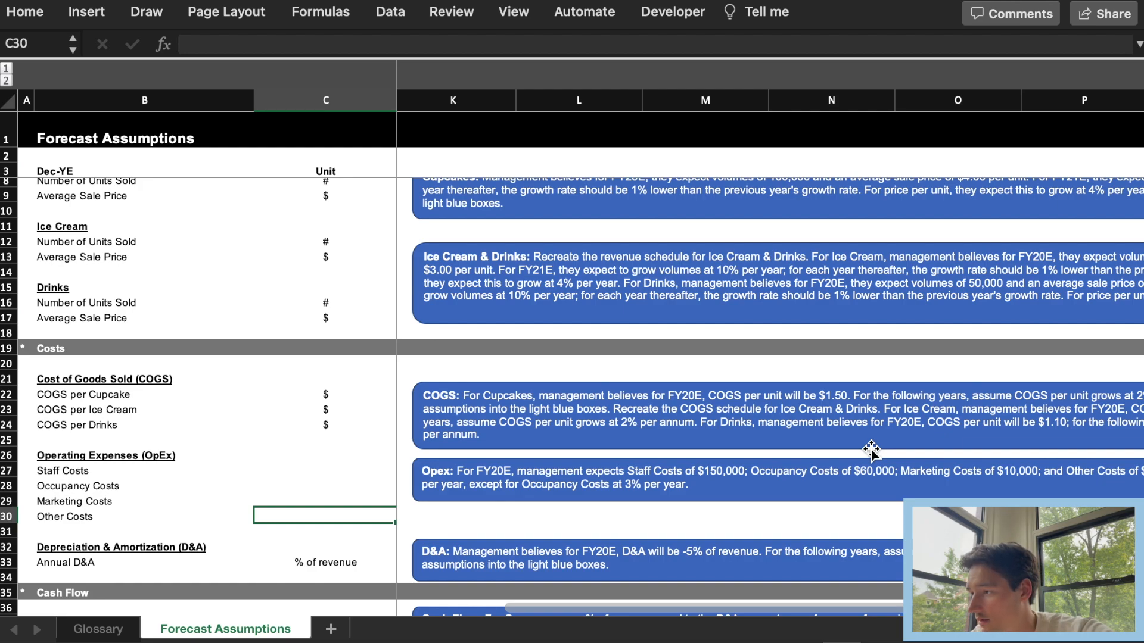
pyautogui.moveTo(893, 465)
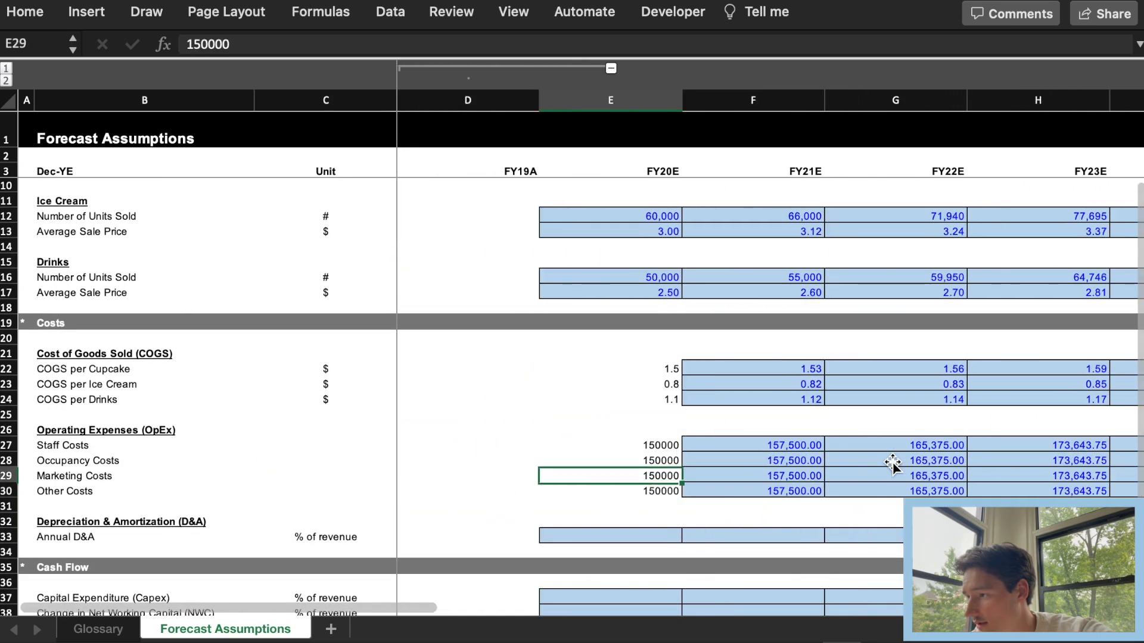
pyautogui.write('60')
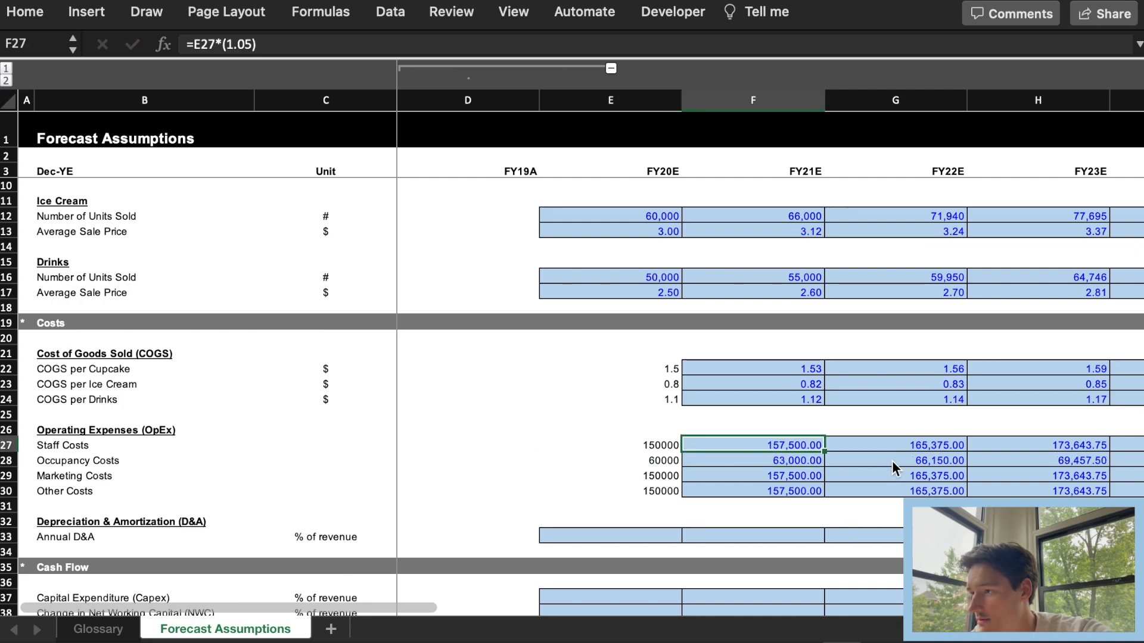
pyautogui.write('10000')
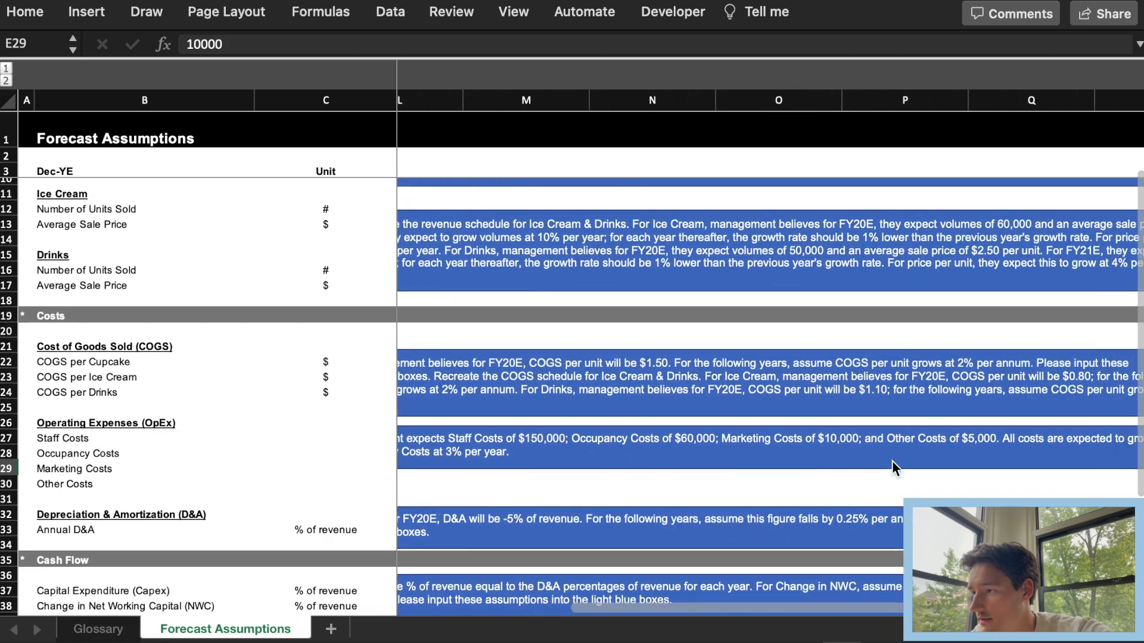
# Step: Enter Other Costs of 5,000 and change Occupancy growth to =E28*(1.03) copied to FY24E
pyautogui.hscroll(3)
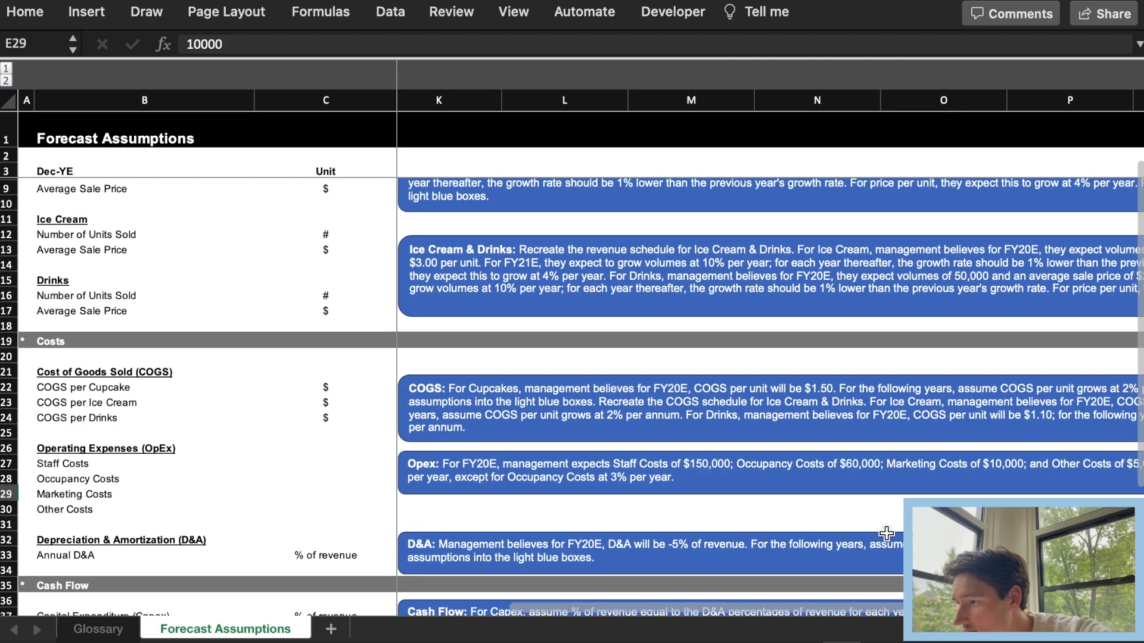
pyautogui.scroll(-3)
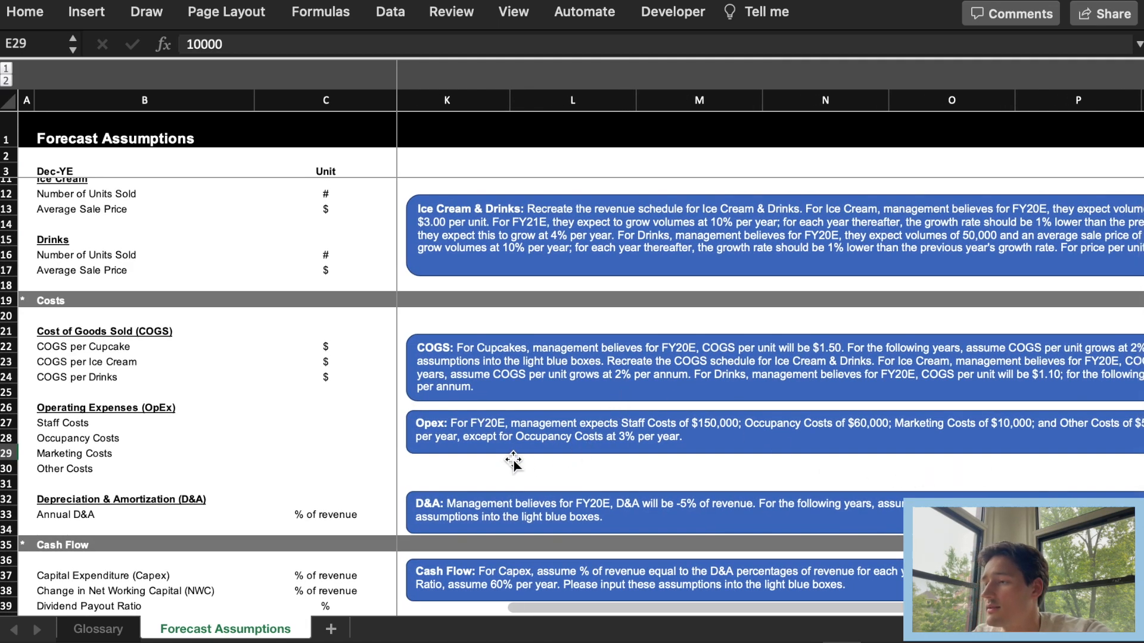
pyautogui.moveTo(648, 440)
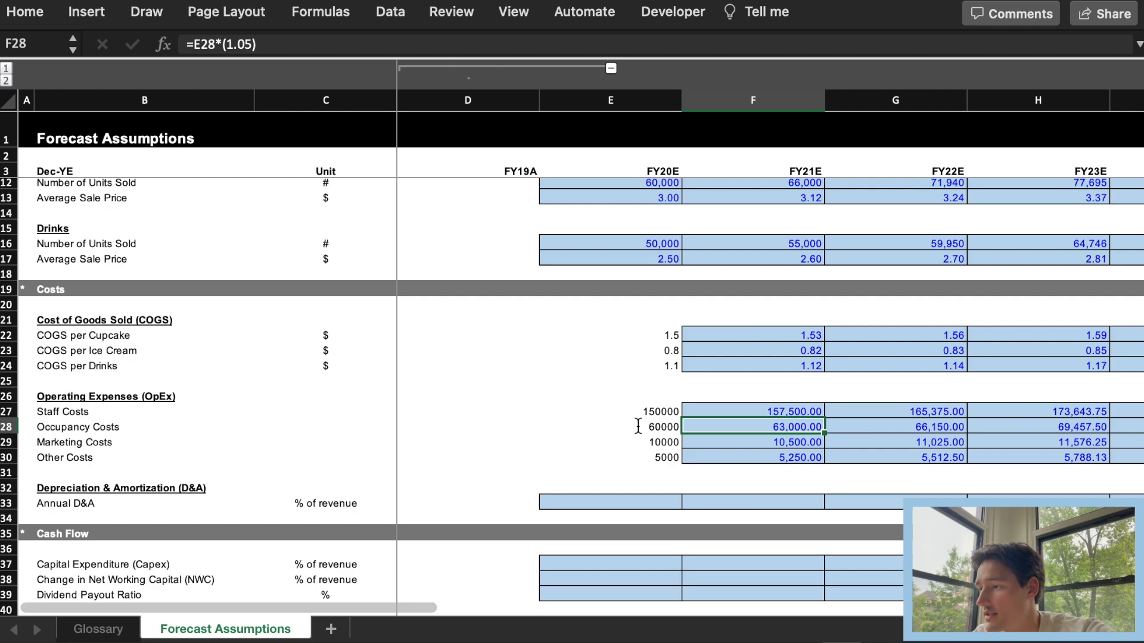
pyautogui.doubleClick(753, 426)
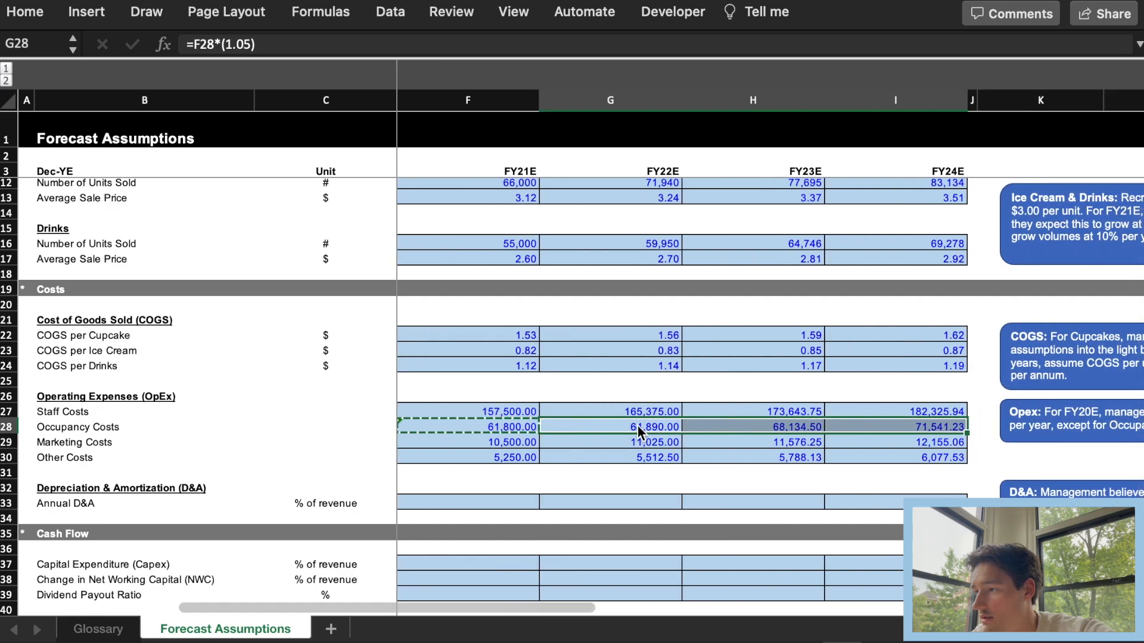
pyautogui.hscroll(-3)
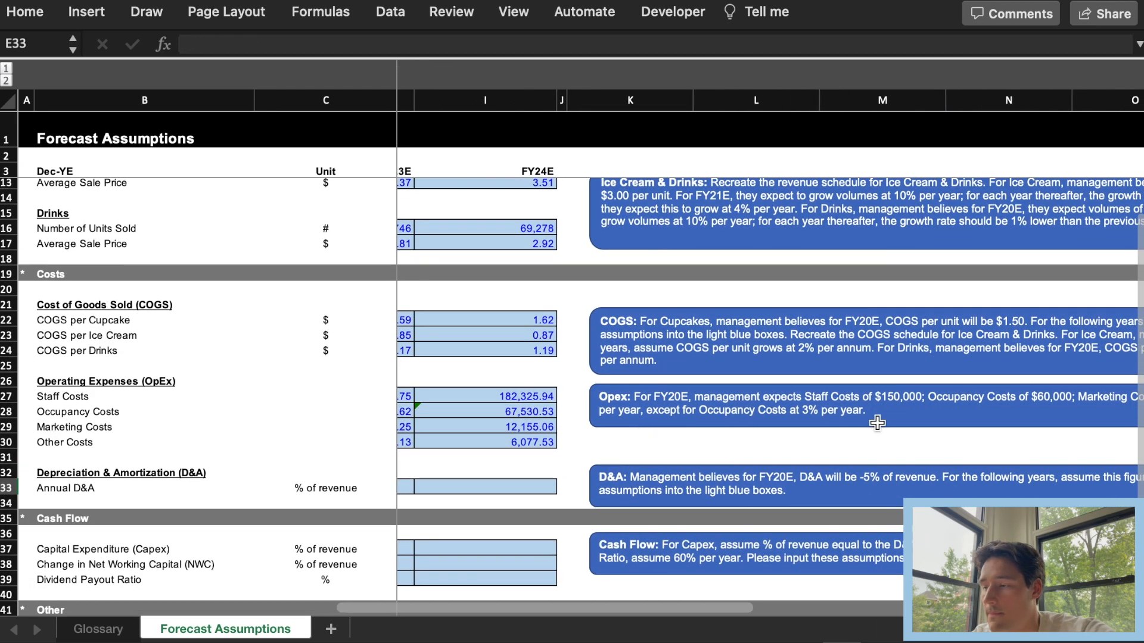
# Step: Fill Annual D&A from -5% in FY20E rising 0.25% yearly, shown to two decimals
pyautogui.scroll(-3)
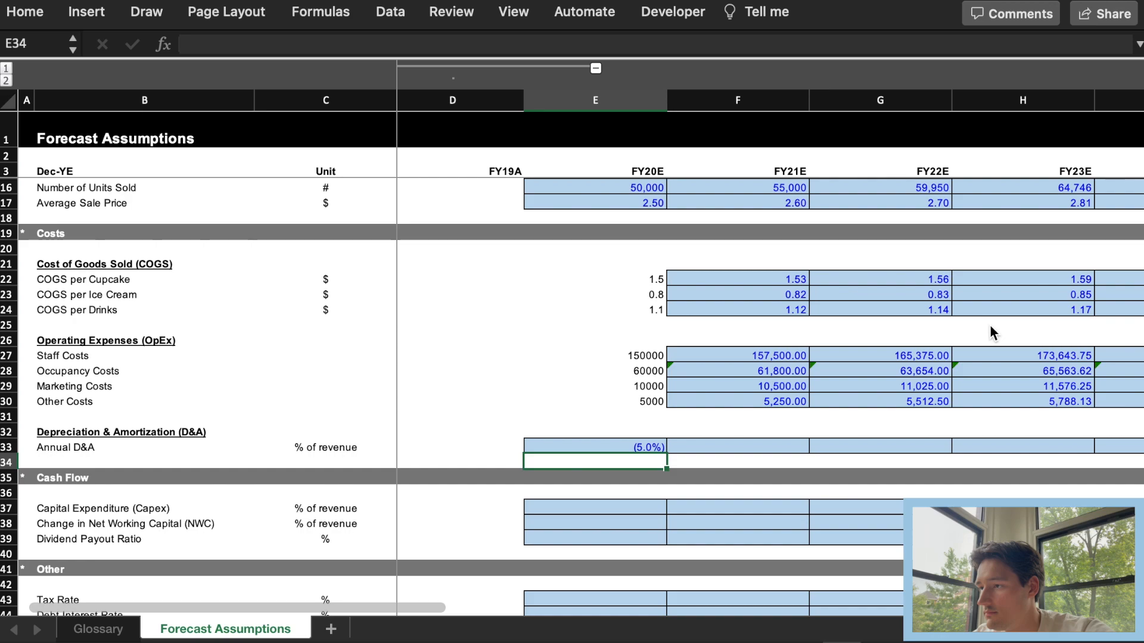
pyautogui.write('=E33')
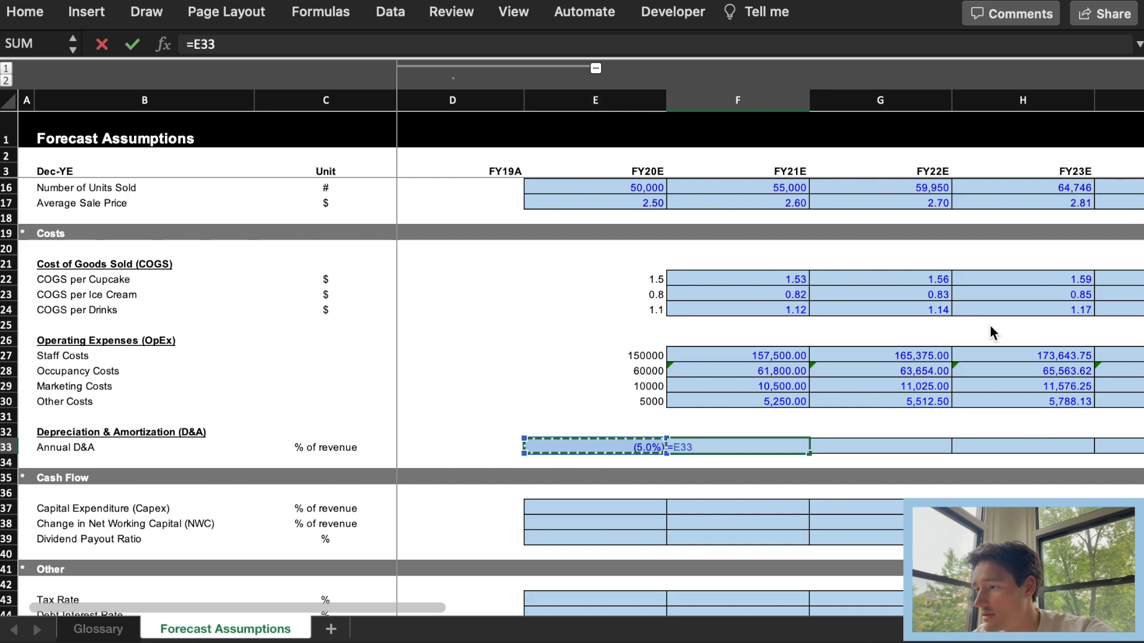
pyautogui.write('+')
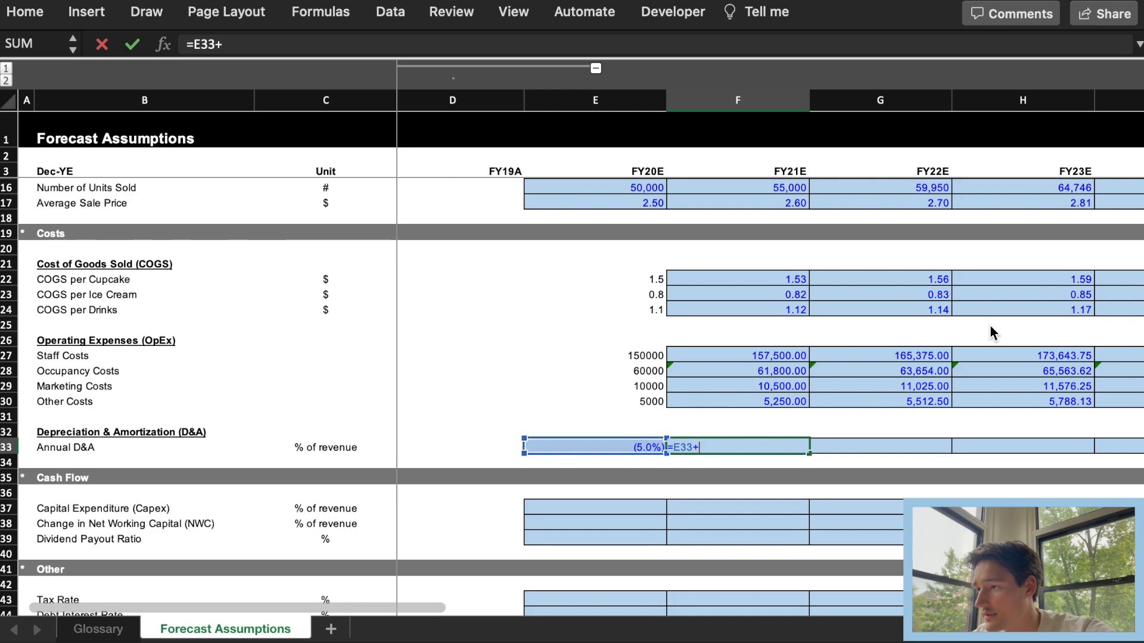
pyautogui.write('0.25')
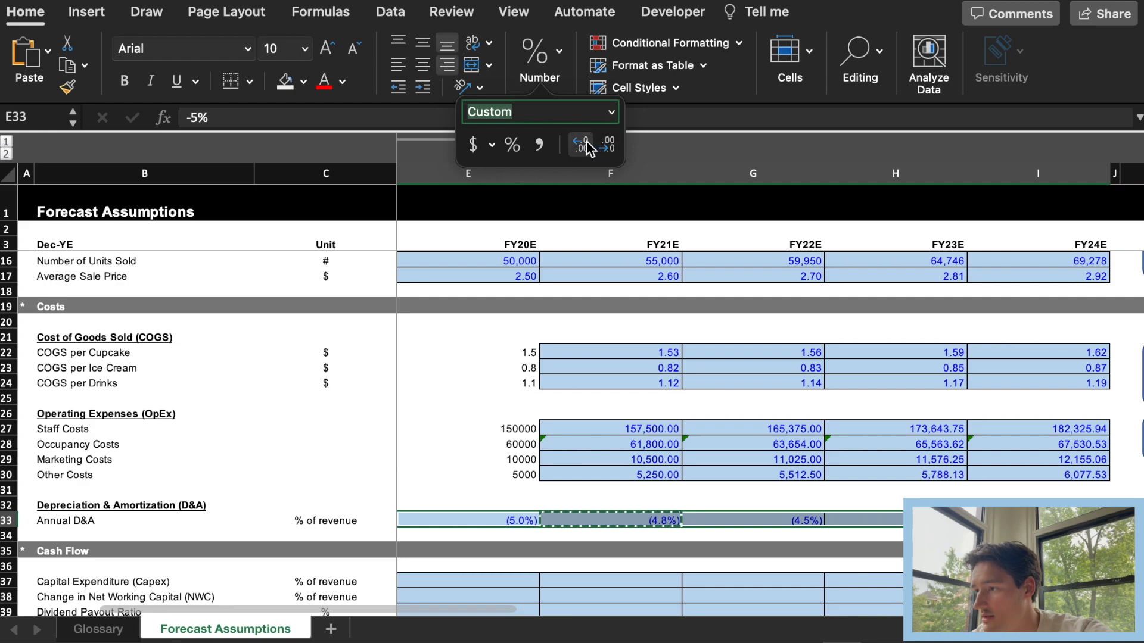
pyautogui.click(604, 145)
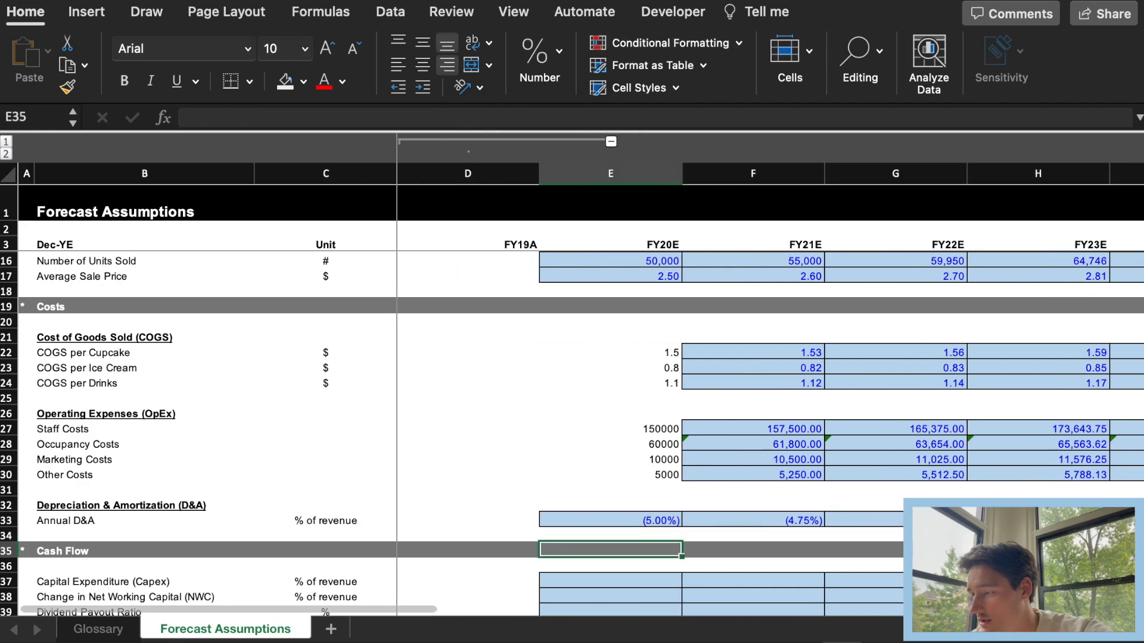
# Step: Move down to the cash flow section at the FY20E Capital Expenditure cell
pyautogui.scroll(-3)
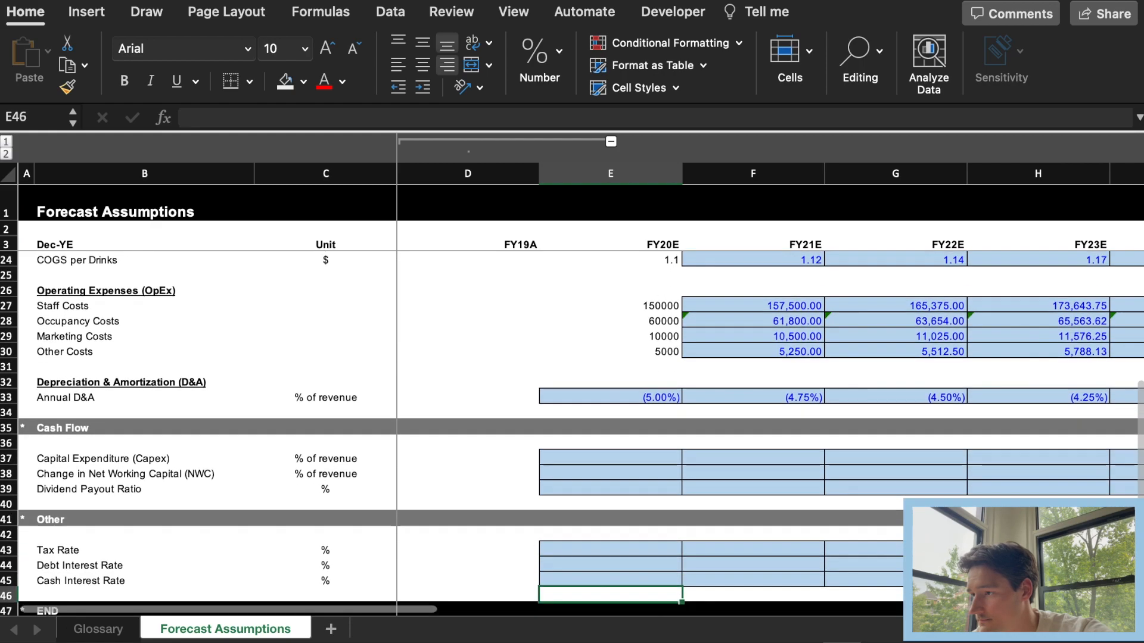
pyautogui.click(610, 457)
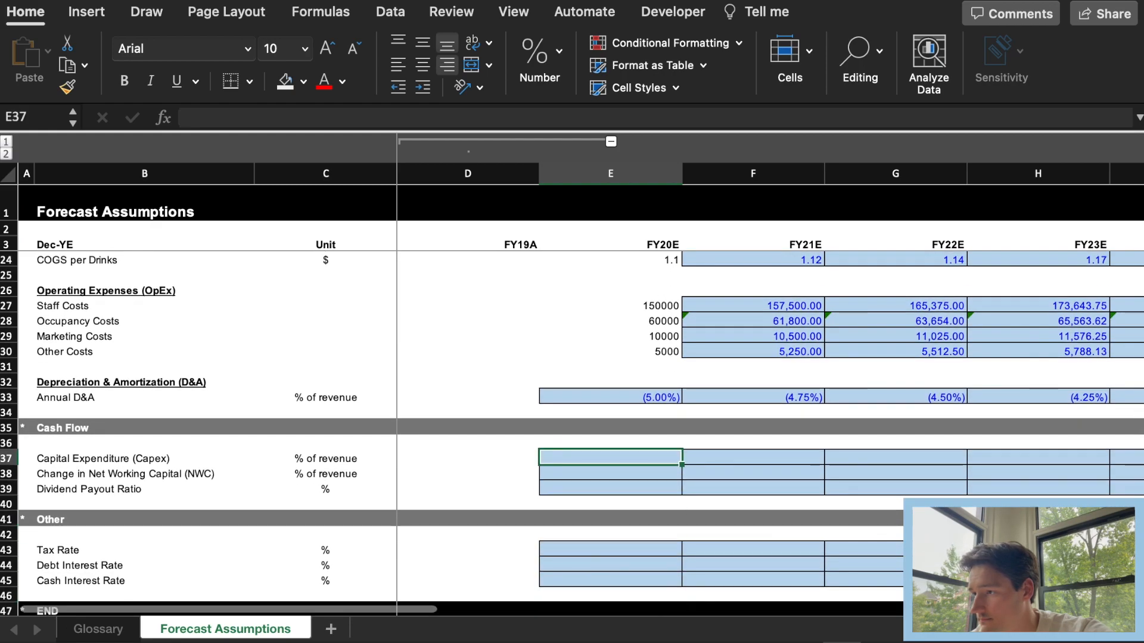
pyautogui.hscroll(3)
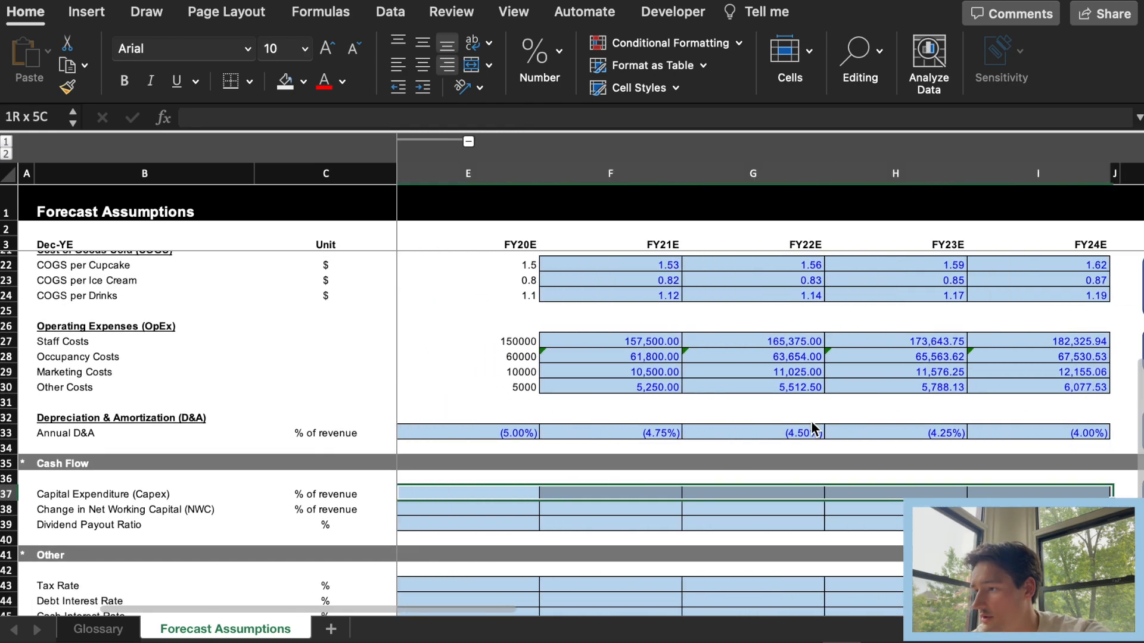
# Step: Link Capital Expenditure to the D&A row with =E35, filled across FY20E-FY23E
pyautogui.write('=E35')
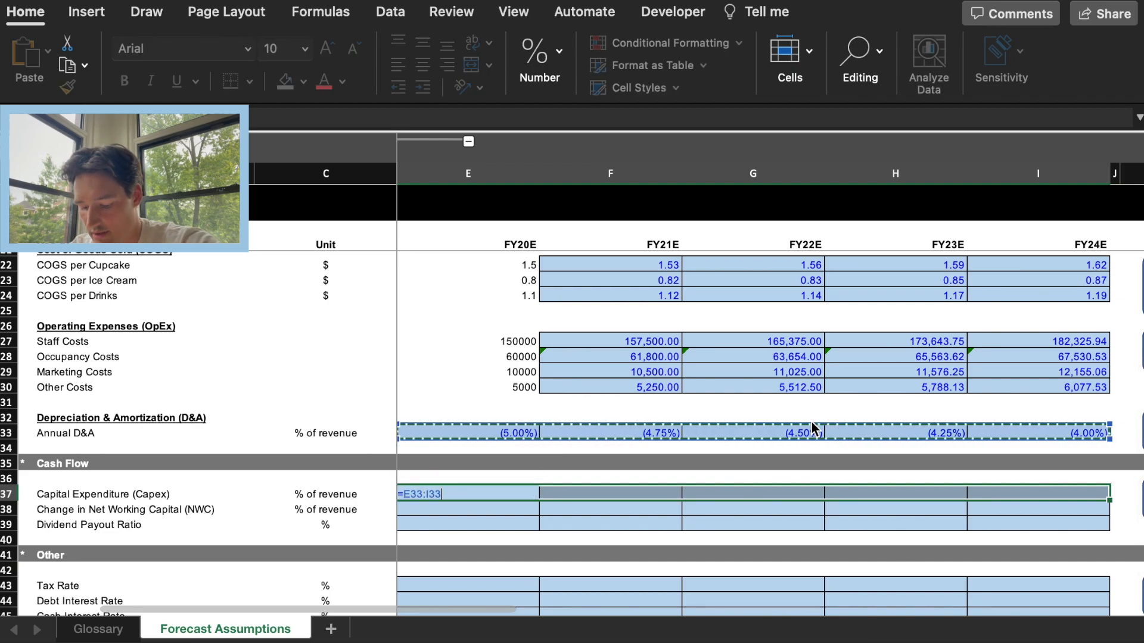
pyautogui.press('Enter')
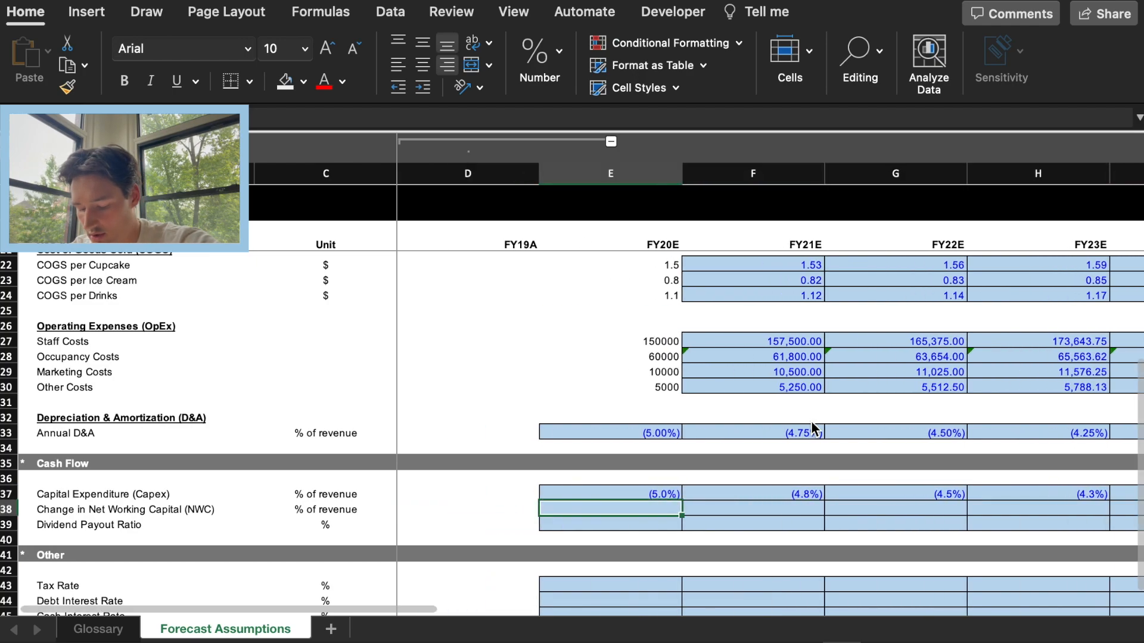
pyautogui.moveTo(804, 403)
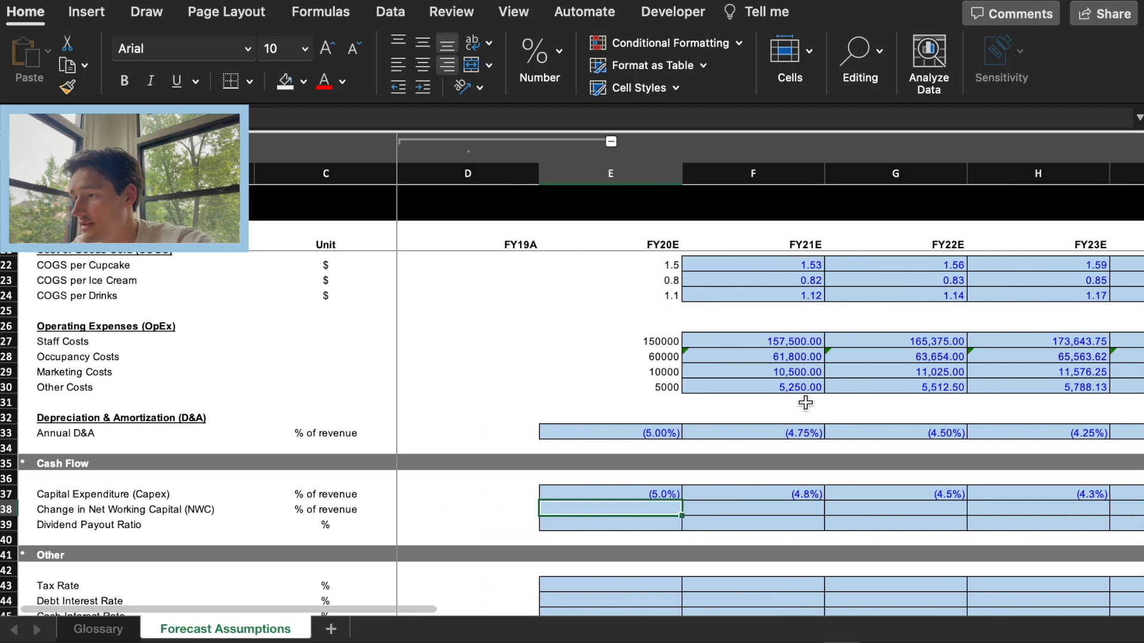
pyautogui.hscroll(3)
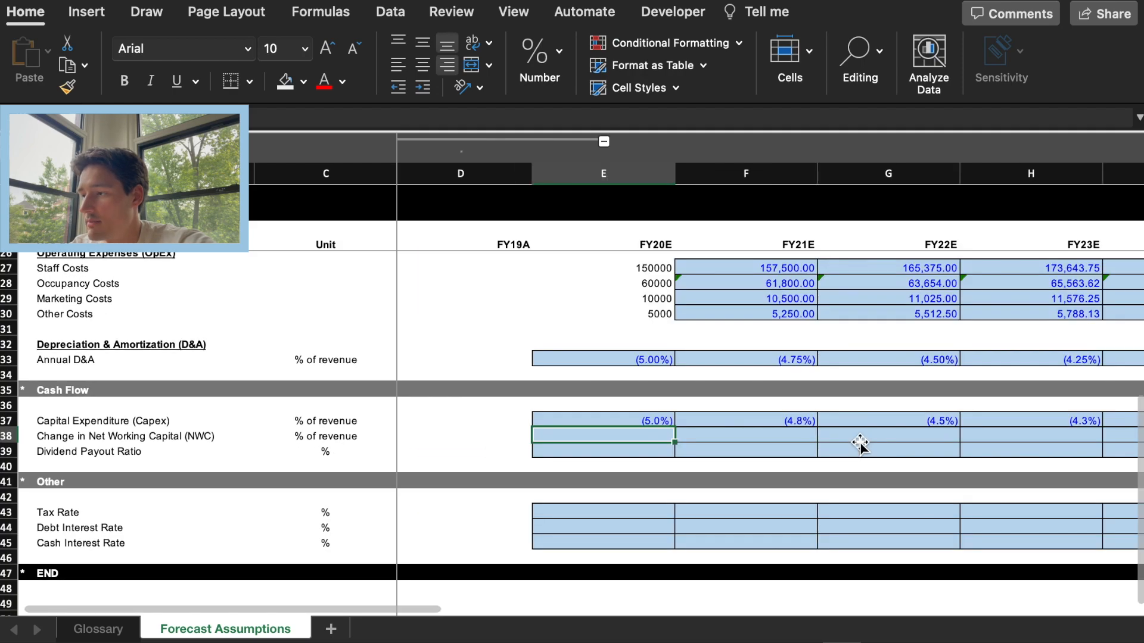
# Step: Enter Change in NWC at -1% and Dividend Payout at 60% across all forecast years
pyautogui.hscroll(3)
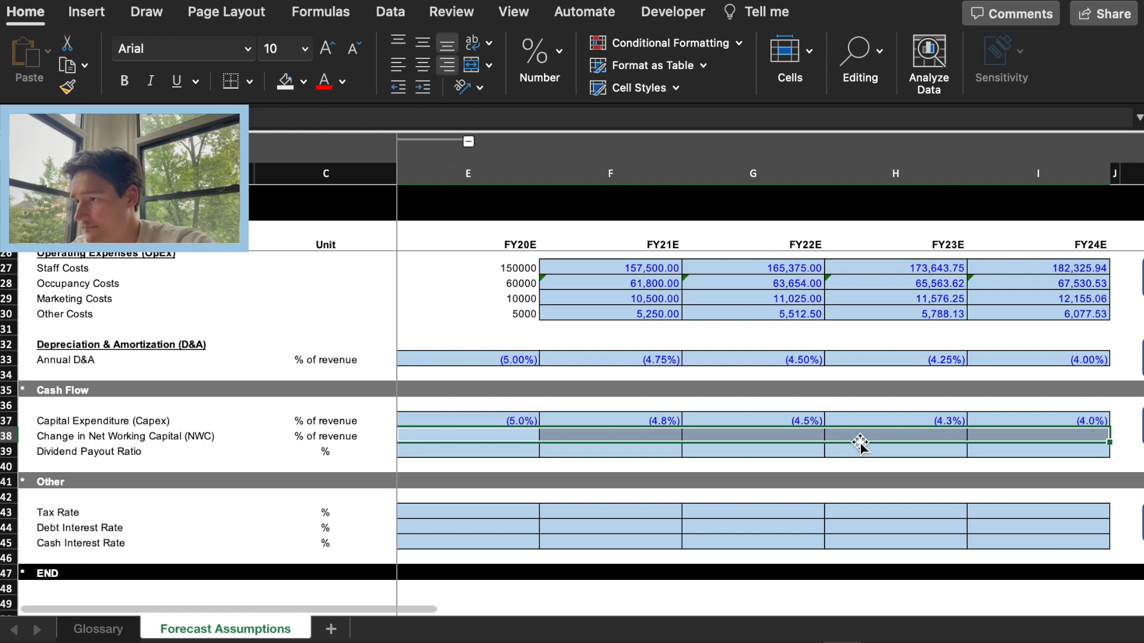
pyautogui.write('-1%')
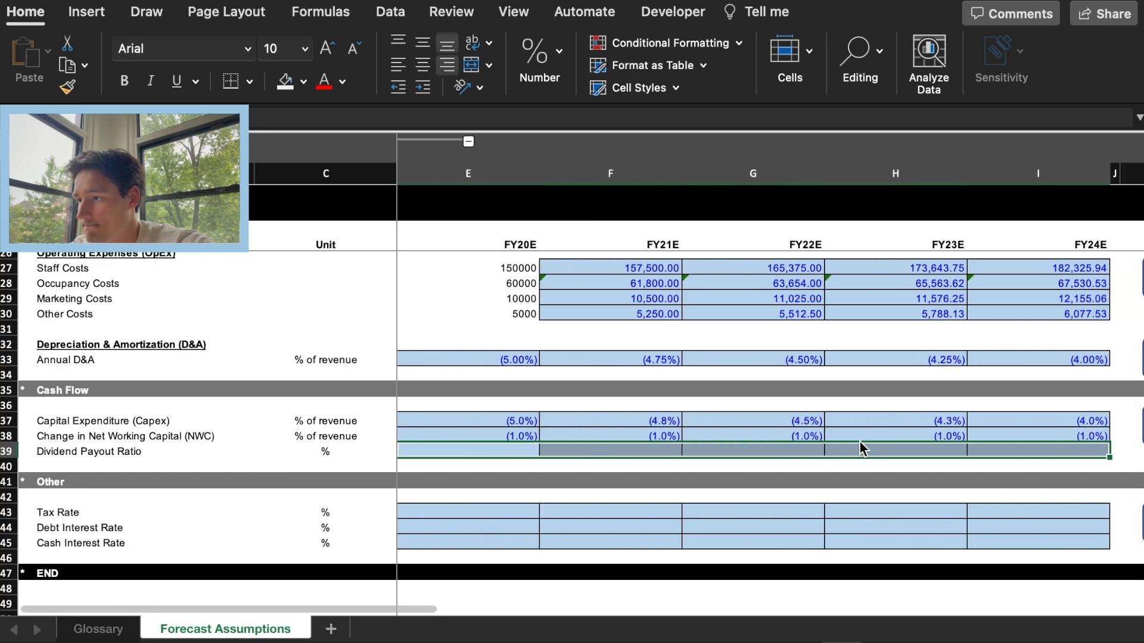
pyautogui.write('60%')
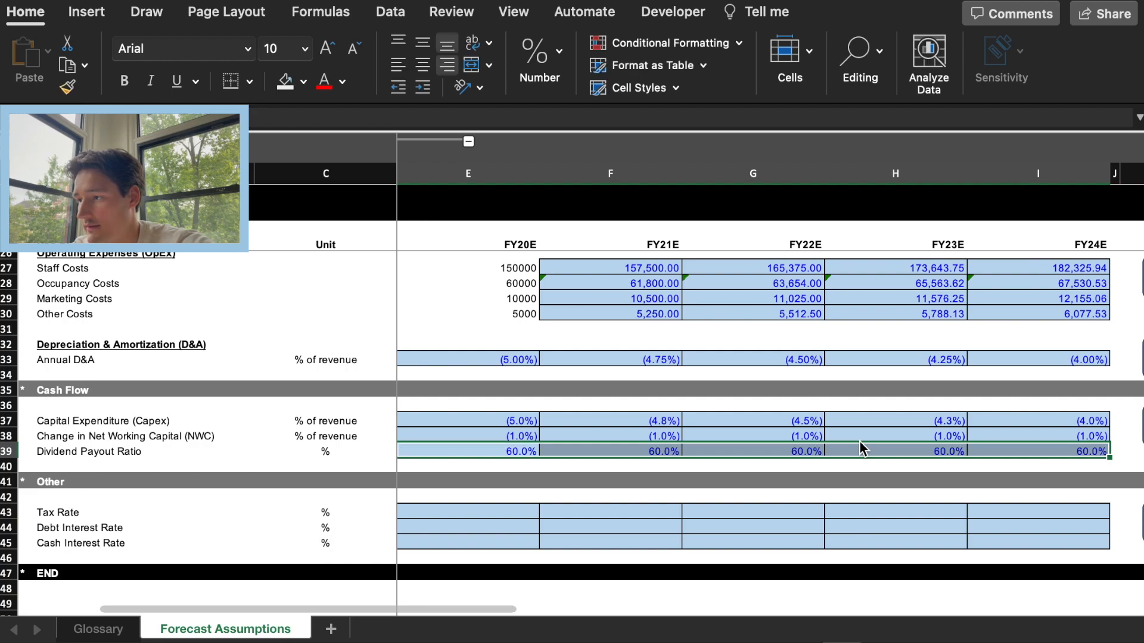
# Step: Begin entering the 1% cash interest rate across the forecast years
pyautogui.hscroll(3)
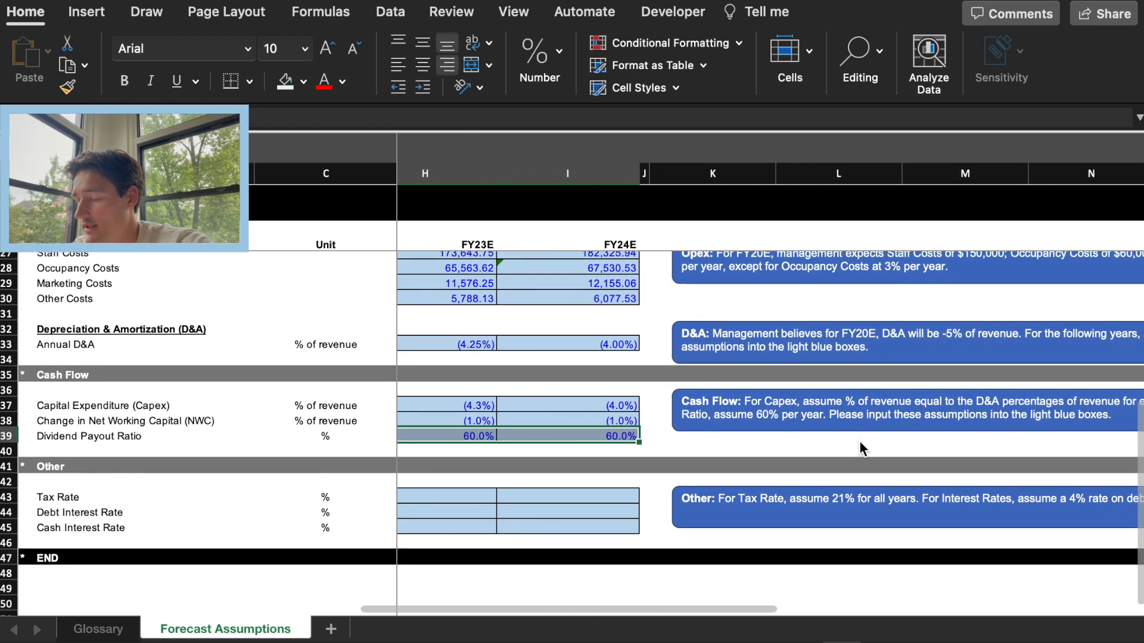
pyautogui.hscroll(3)
pyautogui.write('4')
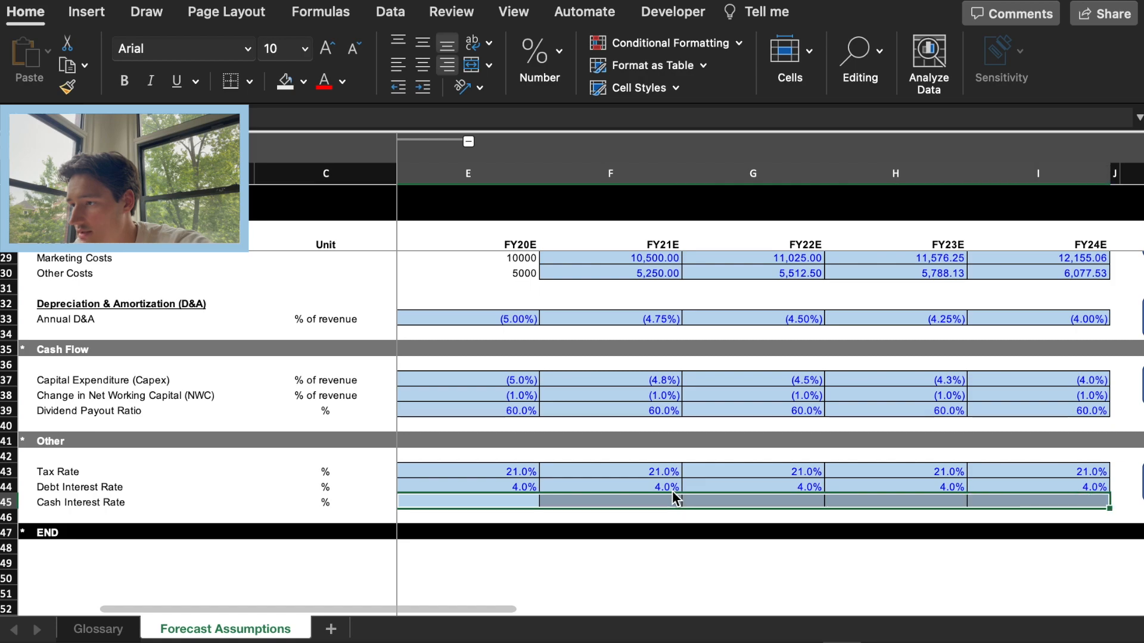
pyautogui.write('1%')
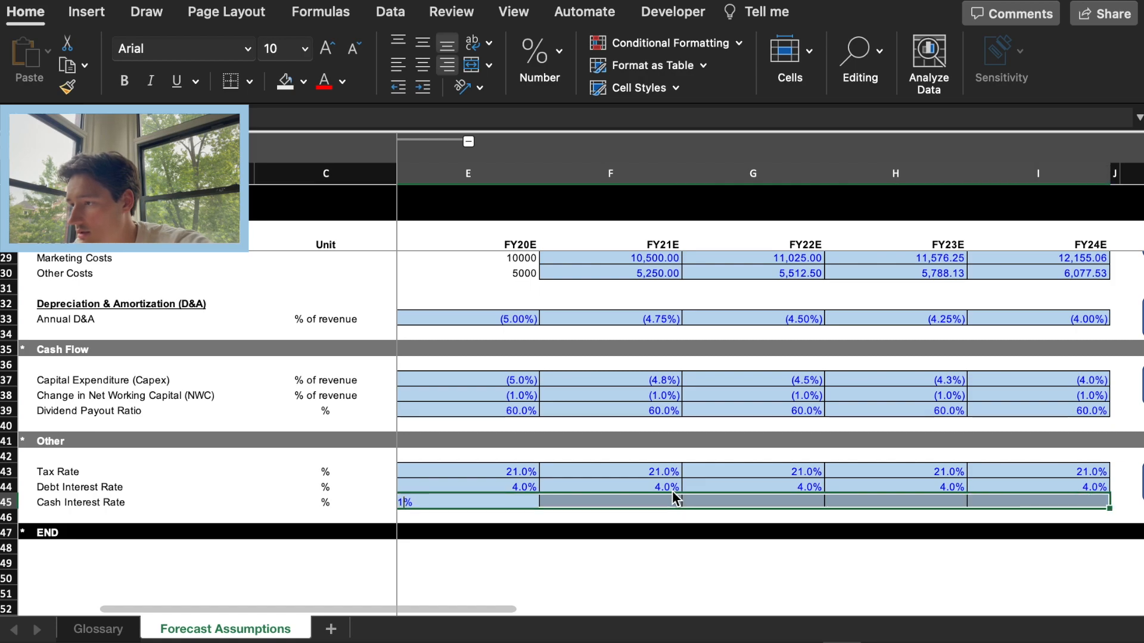